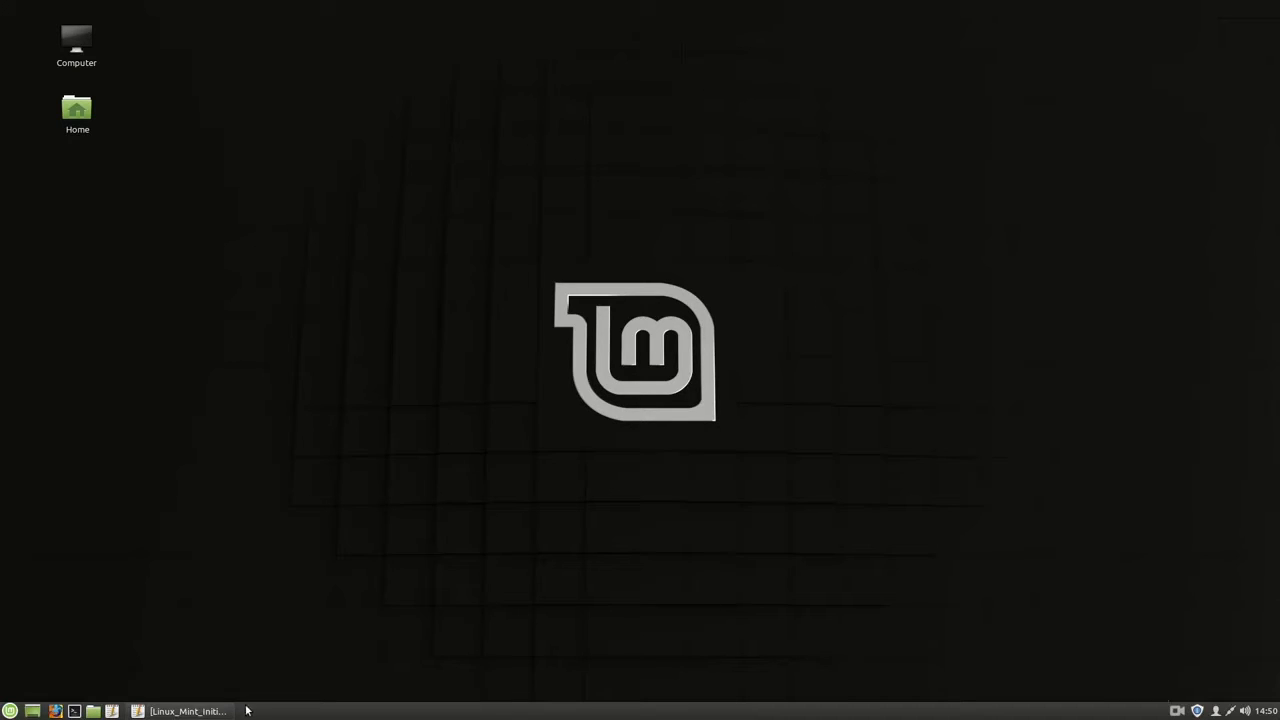
Step: Restore the Xed window showing the Linux_Mint_Initial_Setup.txt setup notes
{"action": "left_click", "coordinate": [183, 711]}
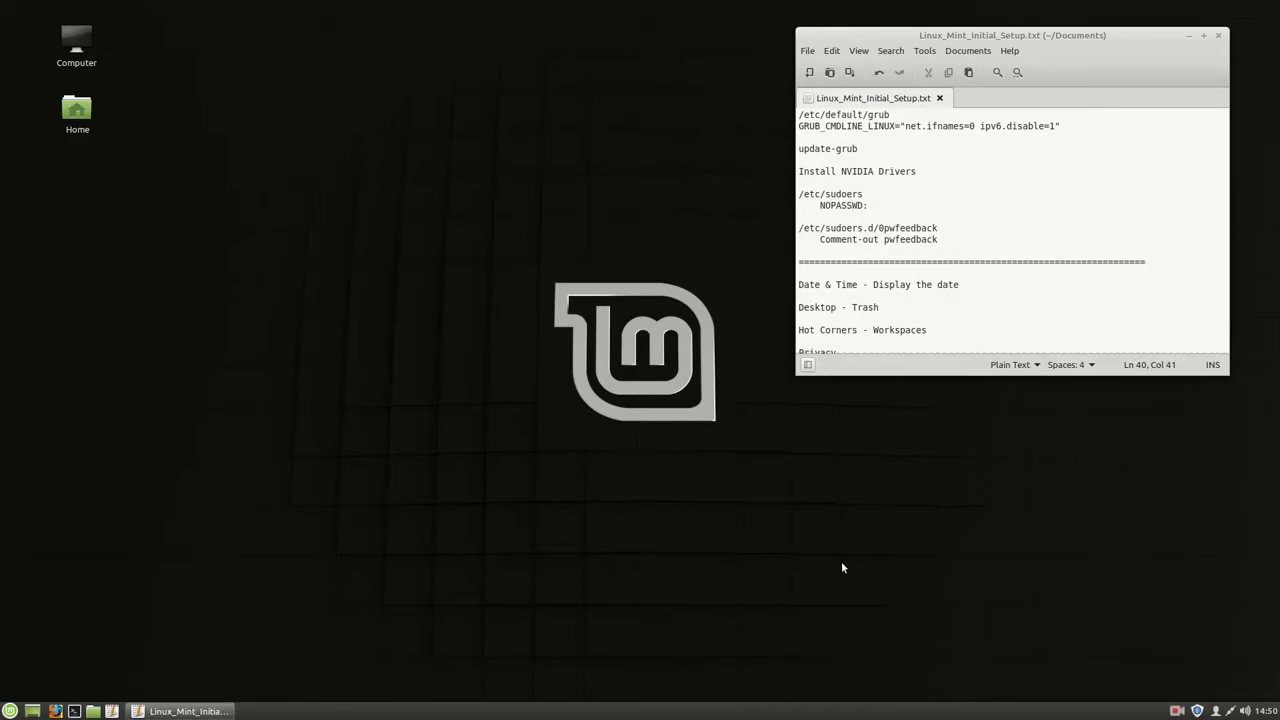
{"action": "mouse_move", "coordinate": [1169, 213]}
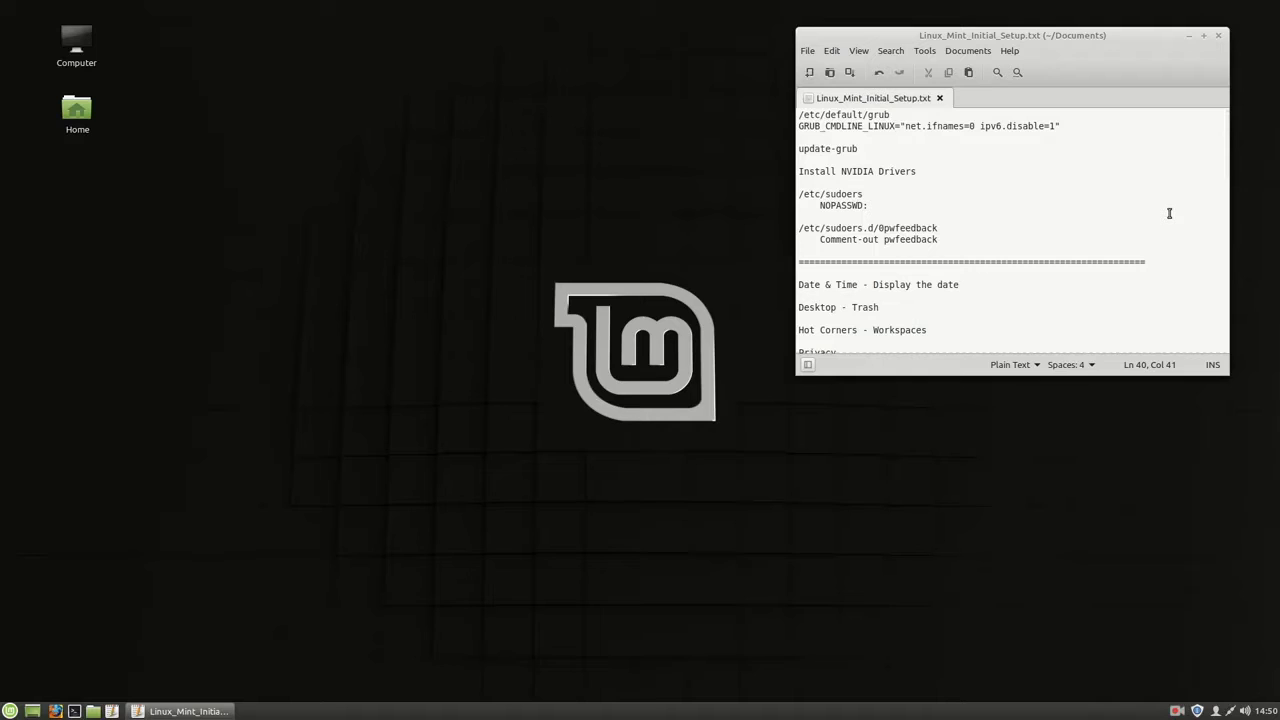
{"action": "left_click", "coordinate": [952, 126]}
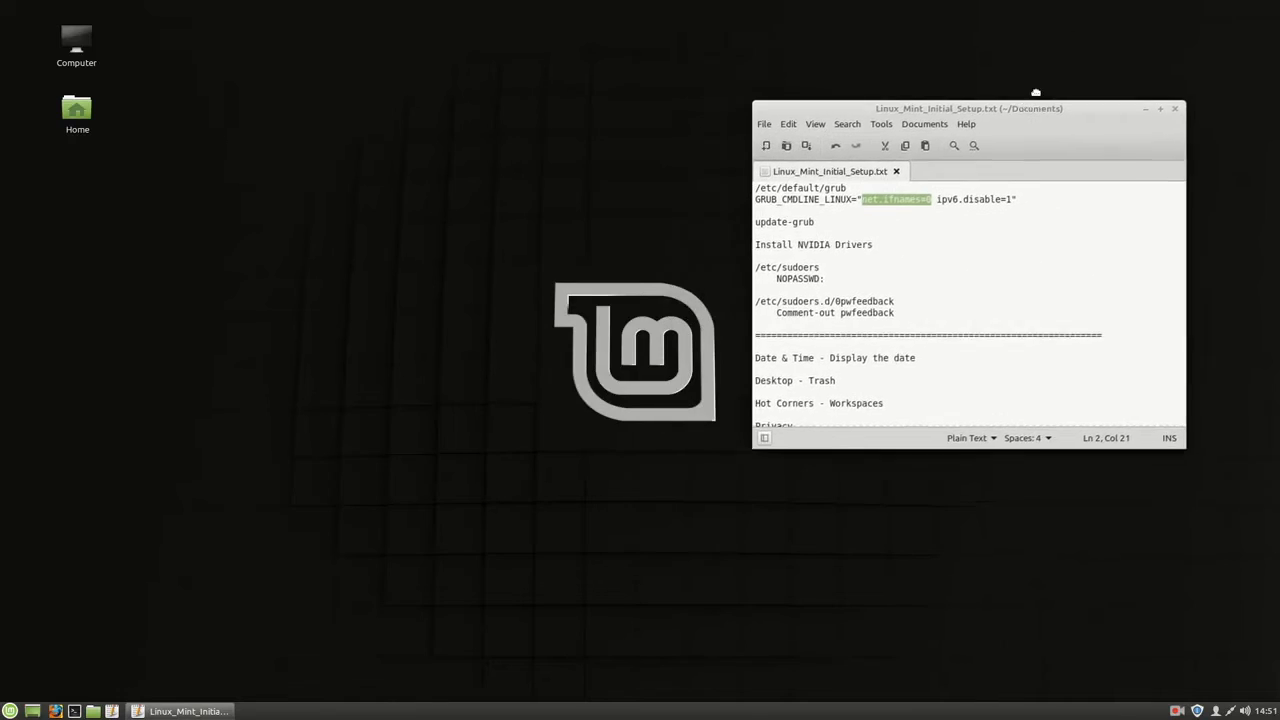
Step: Move the notes window aside and review the GRUB_CMDLINE_LINUX and pwfeedback lines
{"action": "left_click_drag", "start_coordinate": [968, 108], "coordinate": [1030, 24]}
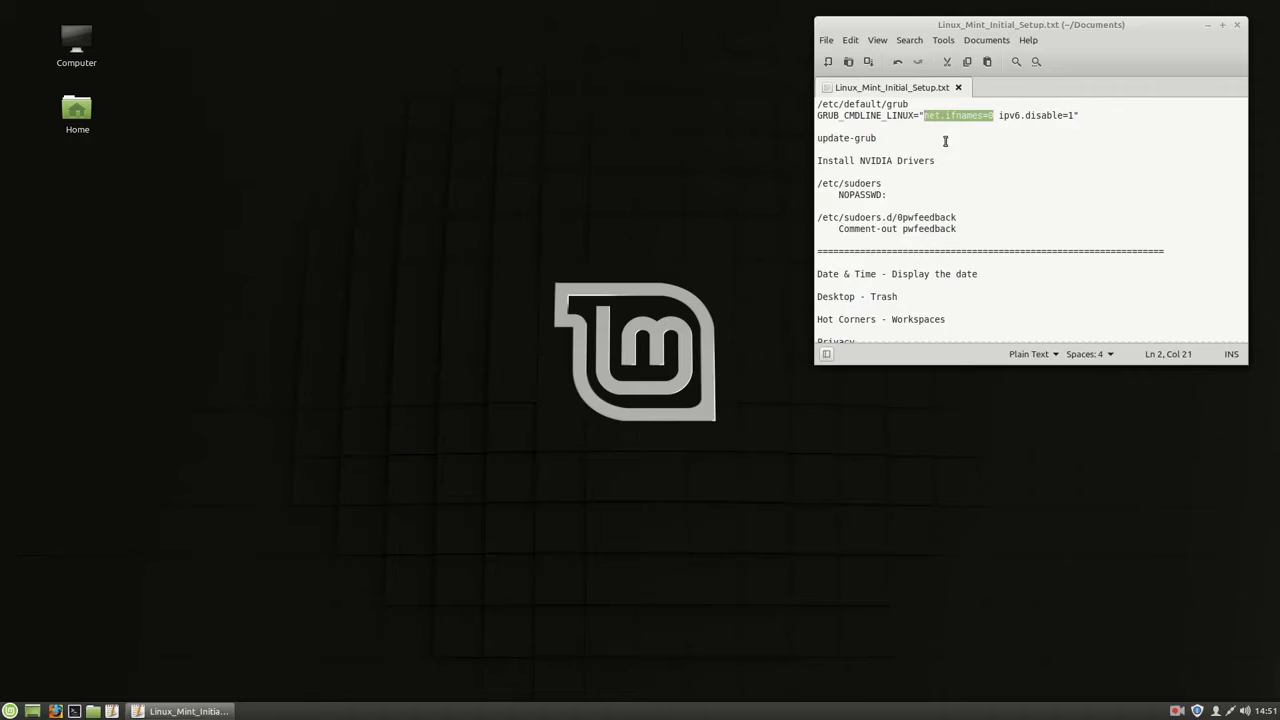
{"action": "mouse_move", "coordinate": [951, 149]}
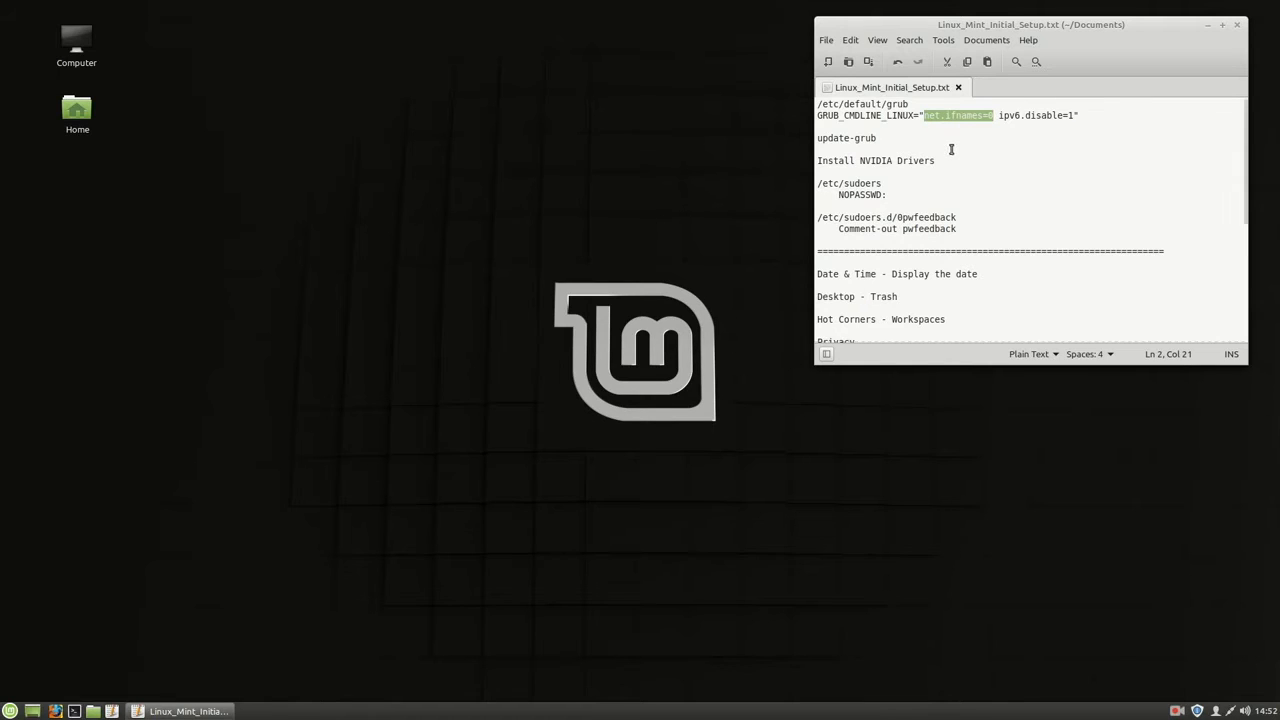
{"action": "mouse_move", "coordinate": [969, 140]}
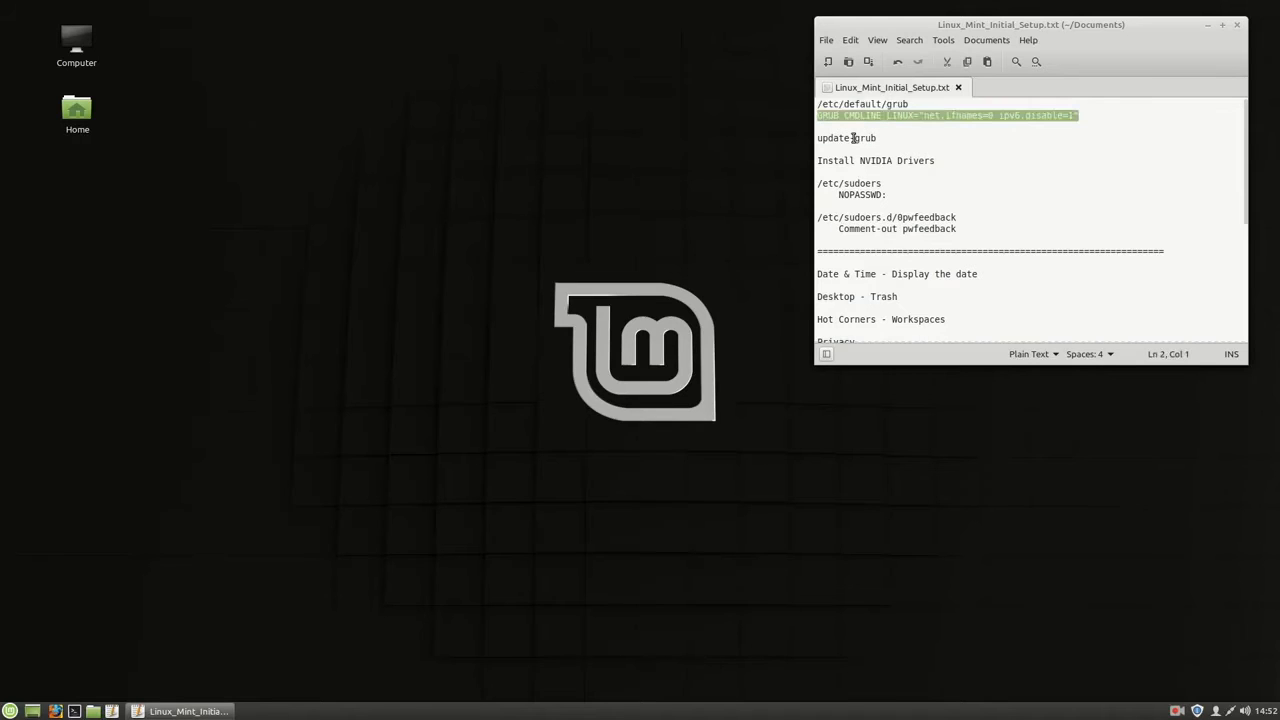
{"action": "left_click", "coordinate": [996, 115]}
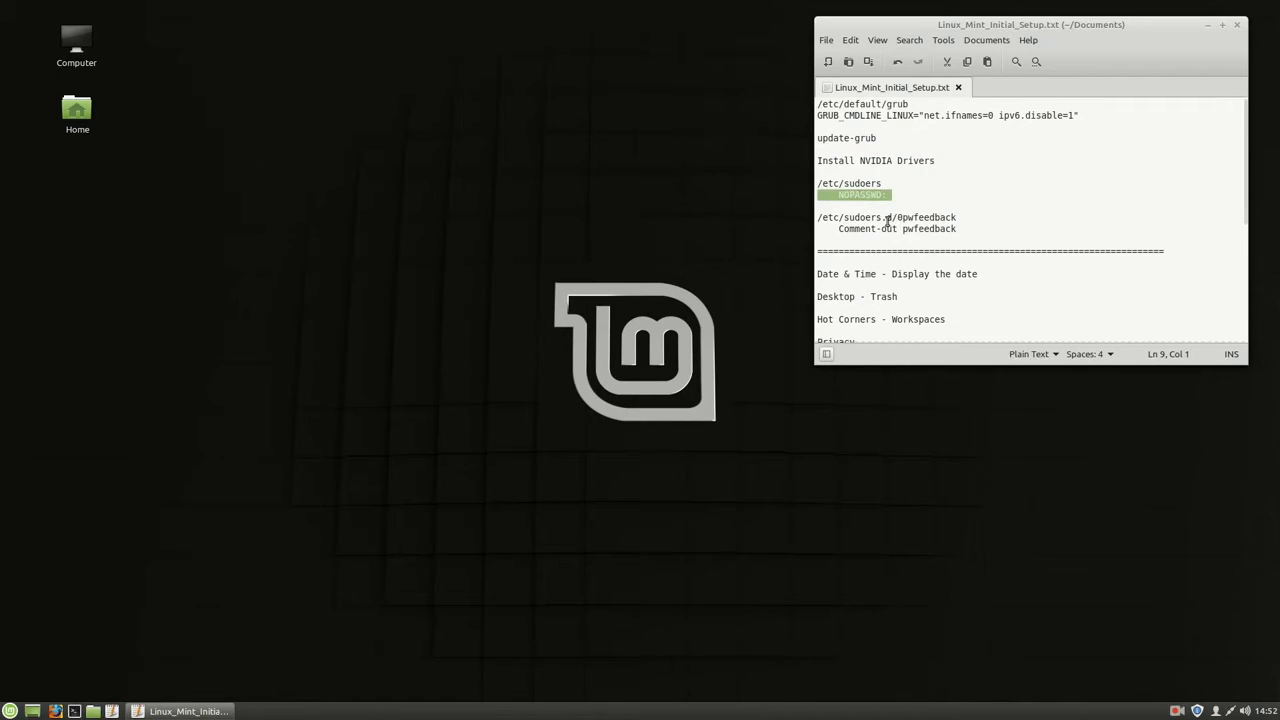
{"action": "triple_click", "coordinate": [885, 217]}
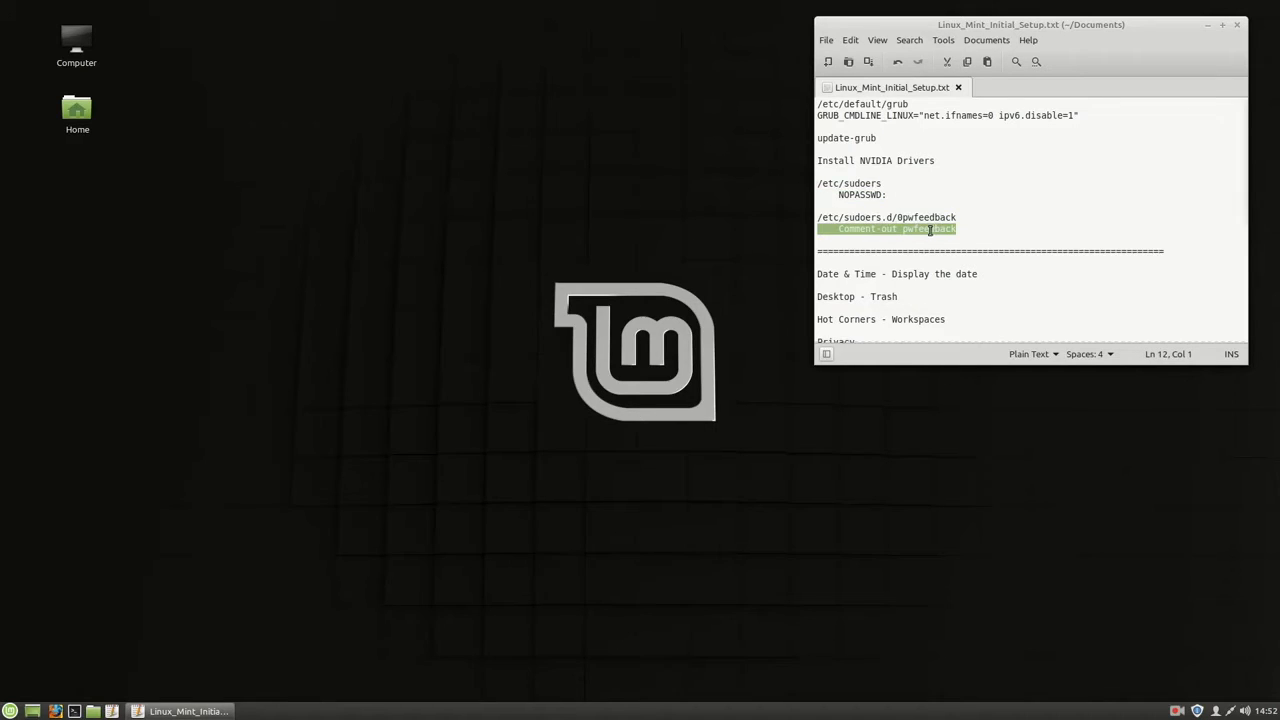
{"action": "left_click", "coordinate": [956, 243]}
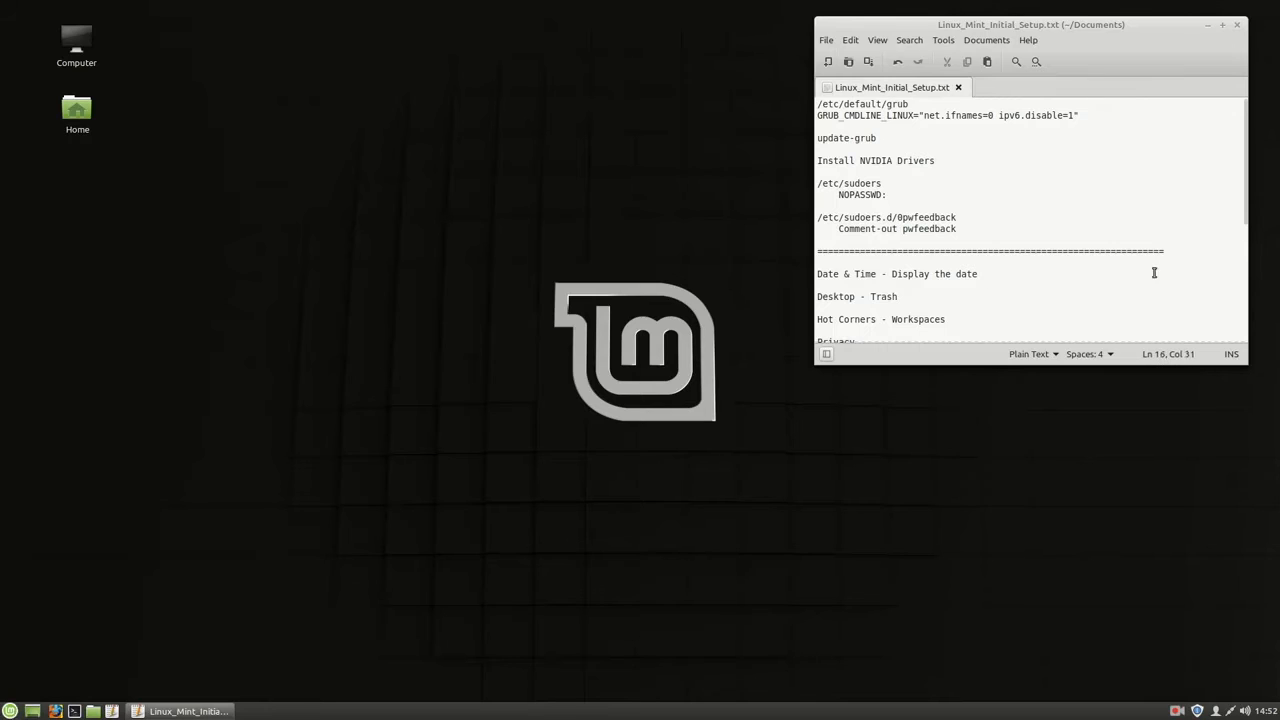
Step: Scroll the notes to the desktop-settings list and launch the Linux Mint Welcome screen
{"action": "scroll", "scroll_direction": "down", "scroll_amount": 3}
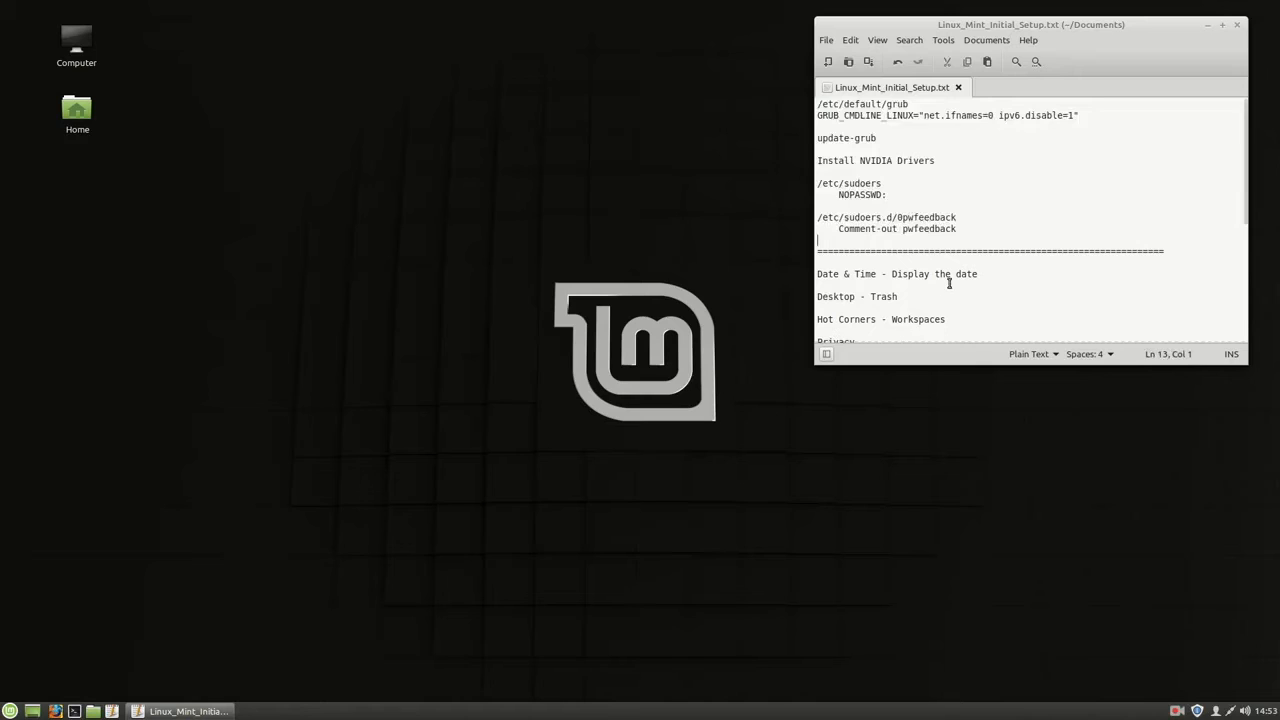
{"action": "scroll", "scroll_direction": "down", "scroll_amount": 3}
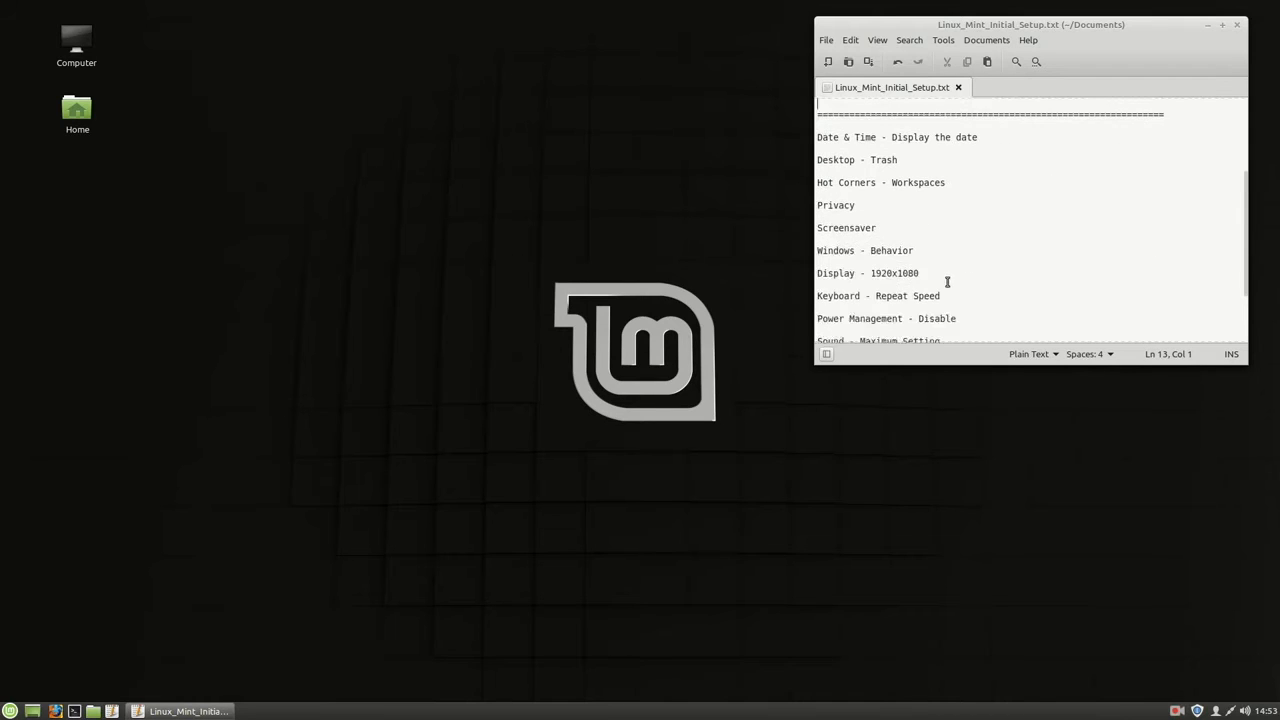
{"action": "left_click", "coordinate": [10, 711]}
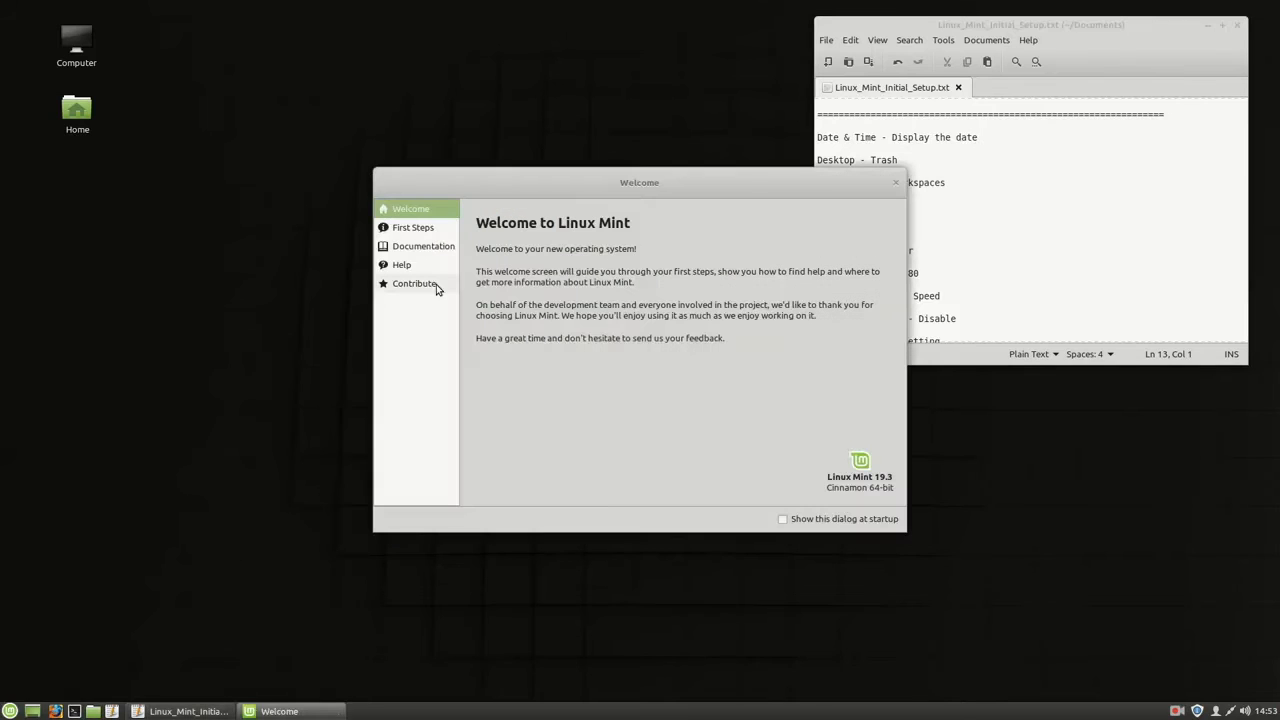
{"action": "mouse_move", "coordinate": [413, 227]}
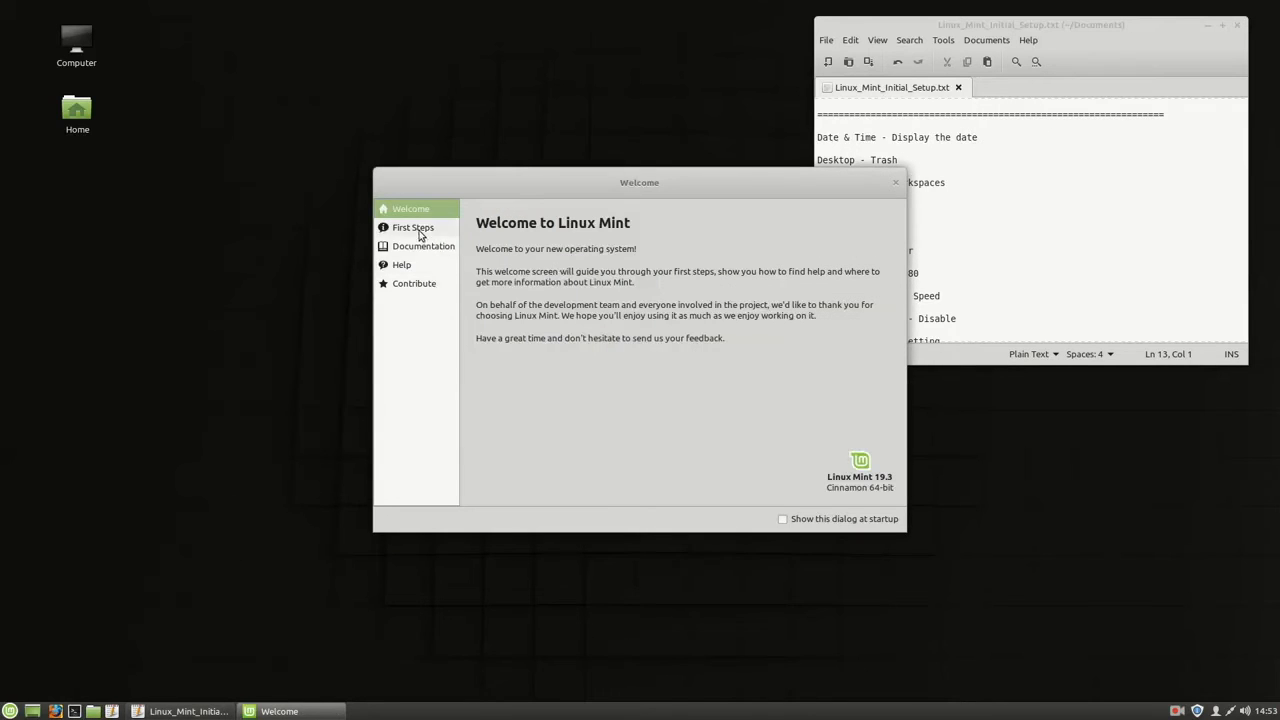
Step: Show First Steps in the Welcome screen and scroll to the Desktop Layout section
{"action": "left_click", "coordinate": [413, 227]}
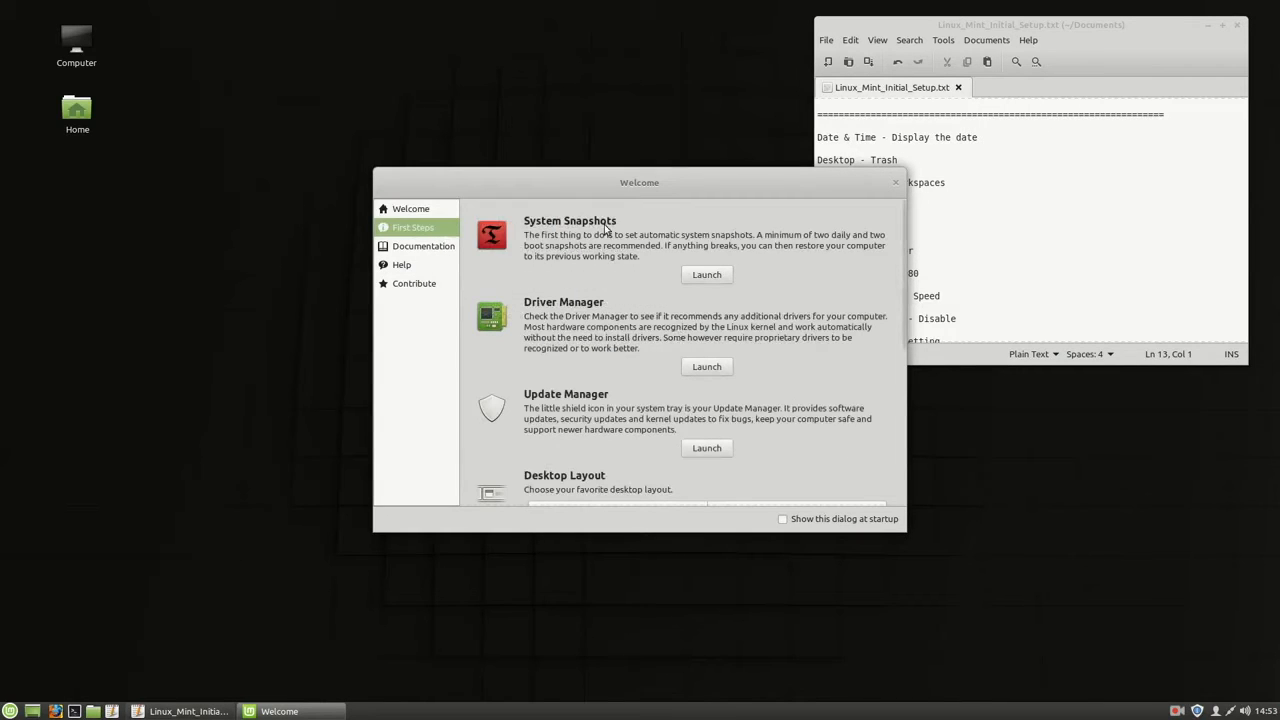
{"action": "mouse_move", "coordinate": [630, 262]}
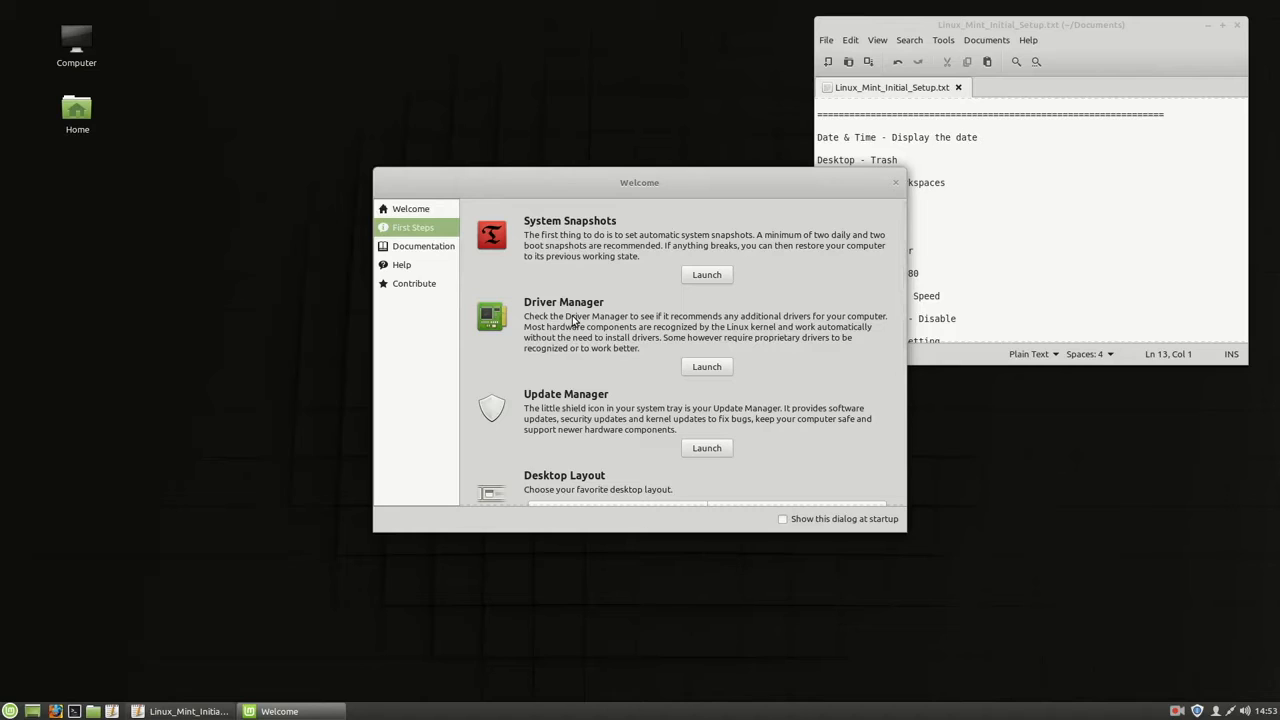
{"action": "mouse_move", "coordinate": [600, 322]}
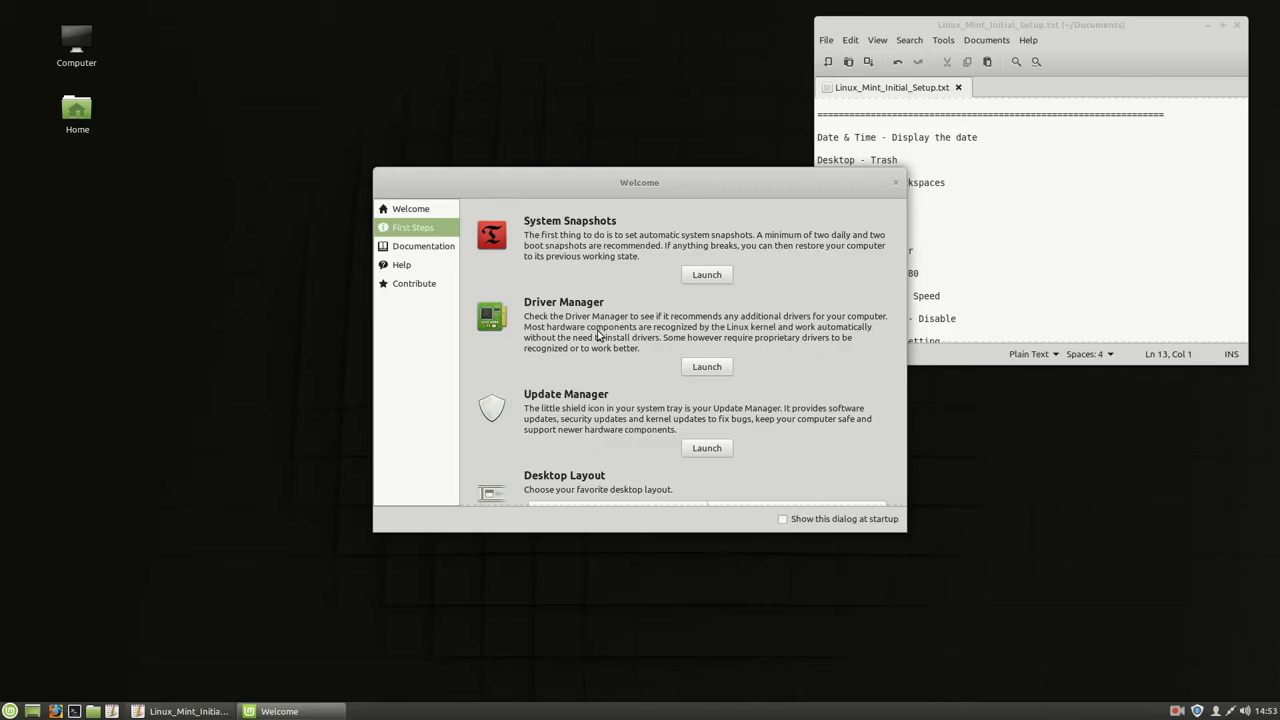
{"action": "mouse_move", "coordinate": [573, 302]}
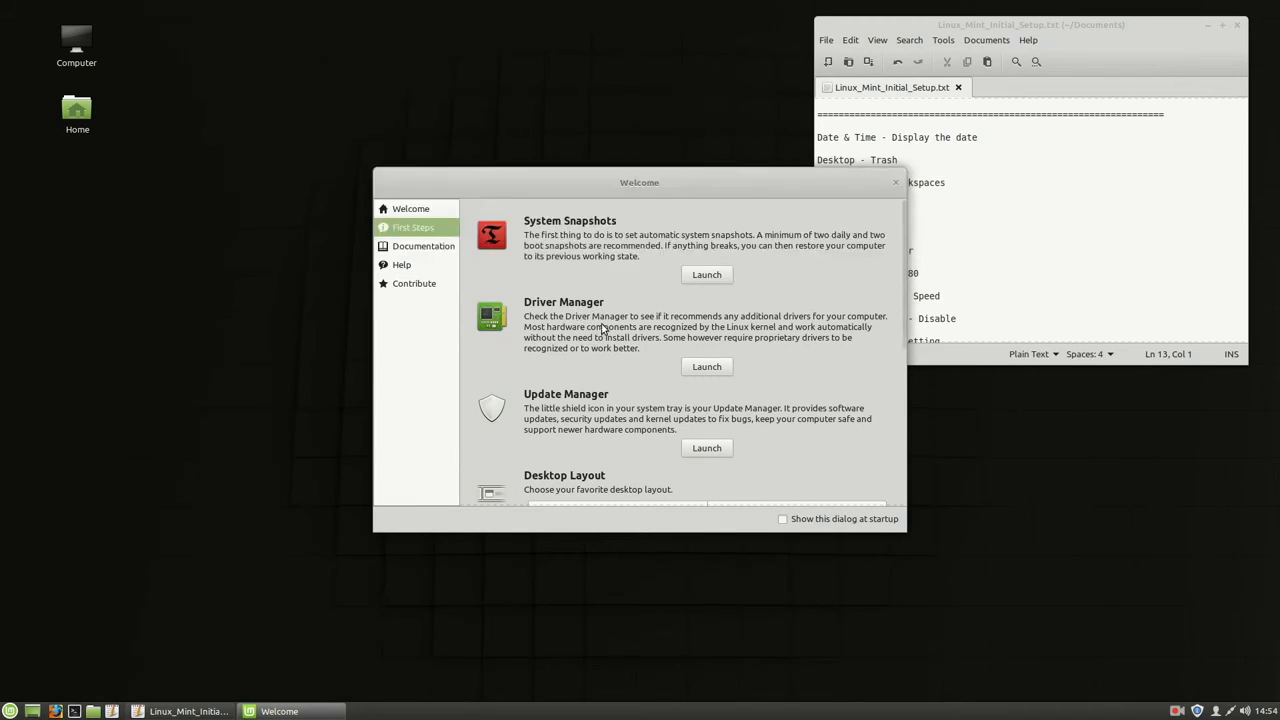
{"action": "mouse_move", "coordinate": [593, 337]}
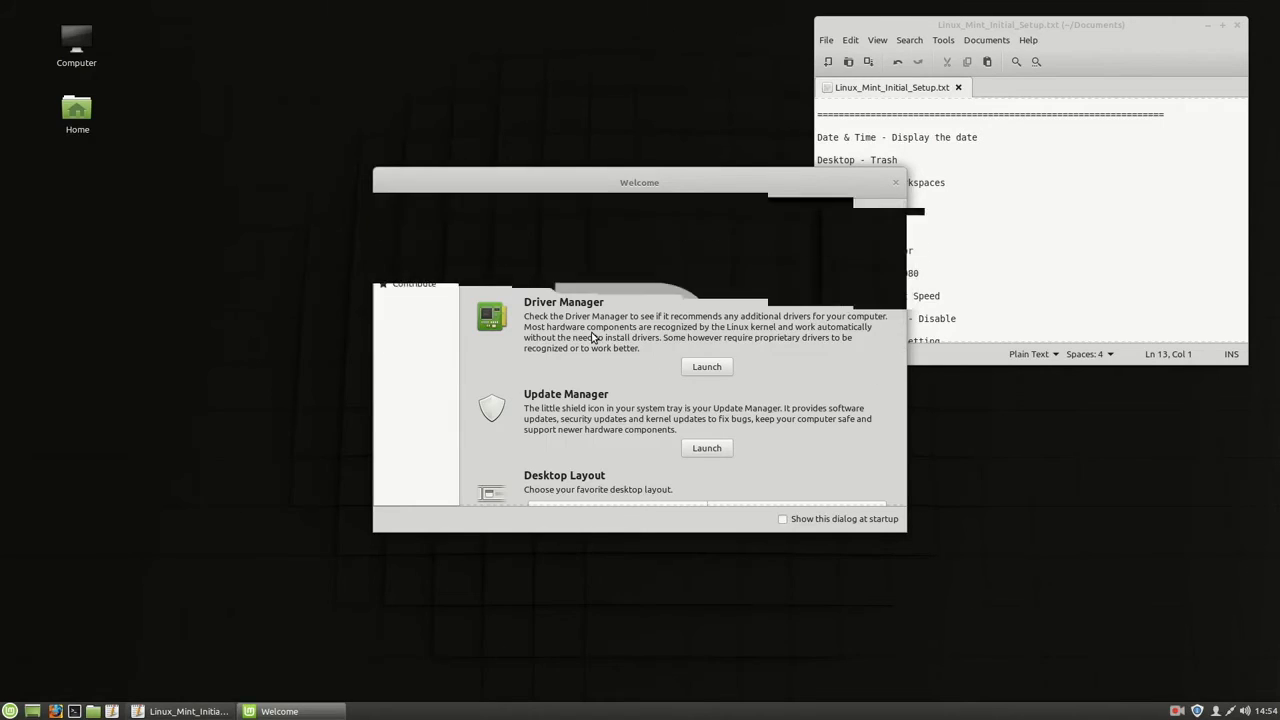
{"action": "left_click", "coordinate": [413, 227]}
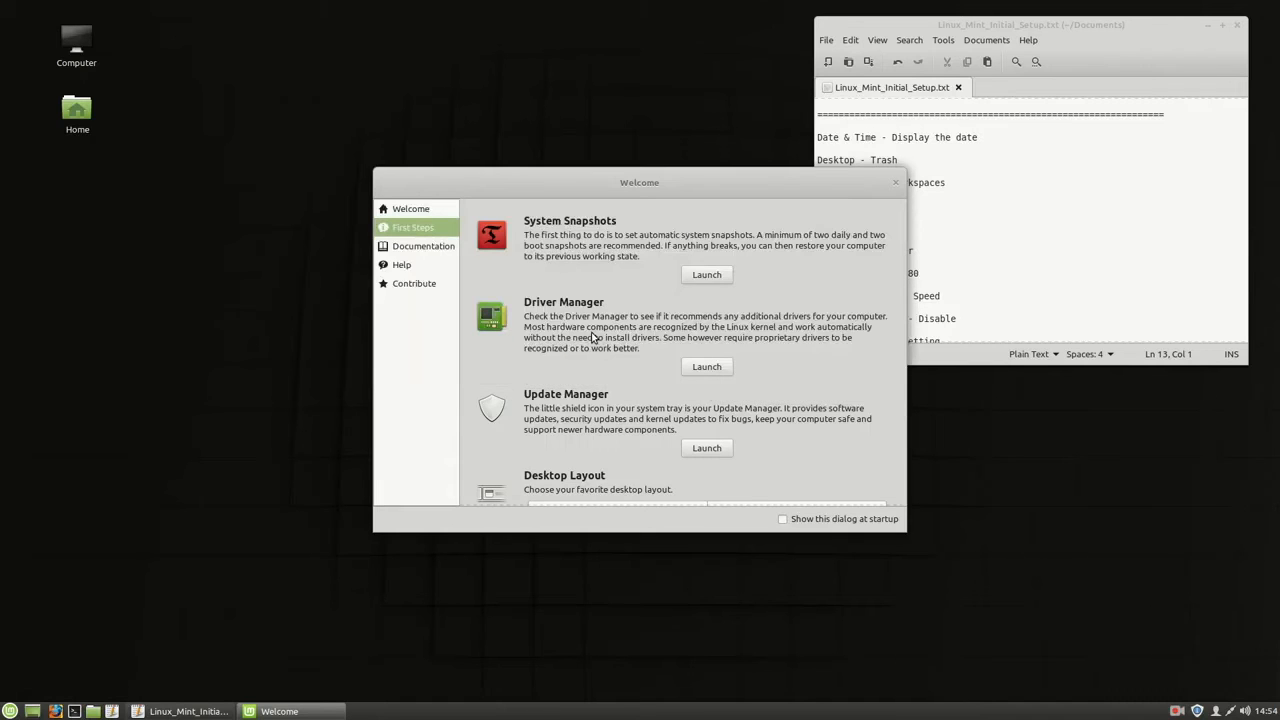
{"action": "scroll", "scroll_direction": "down", "scroll_amount": 3}
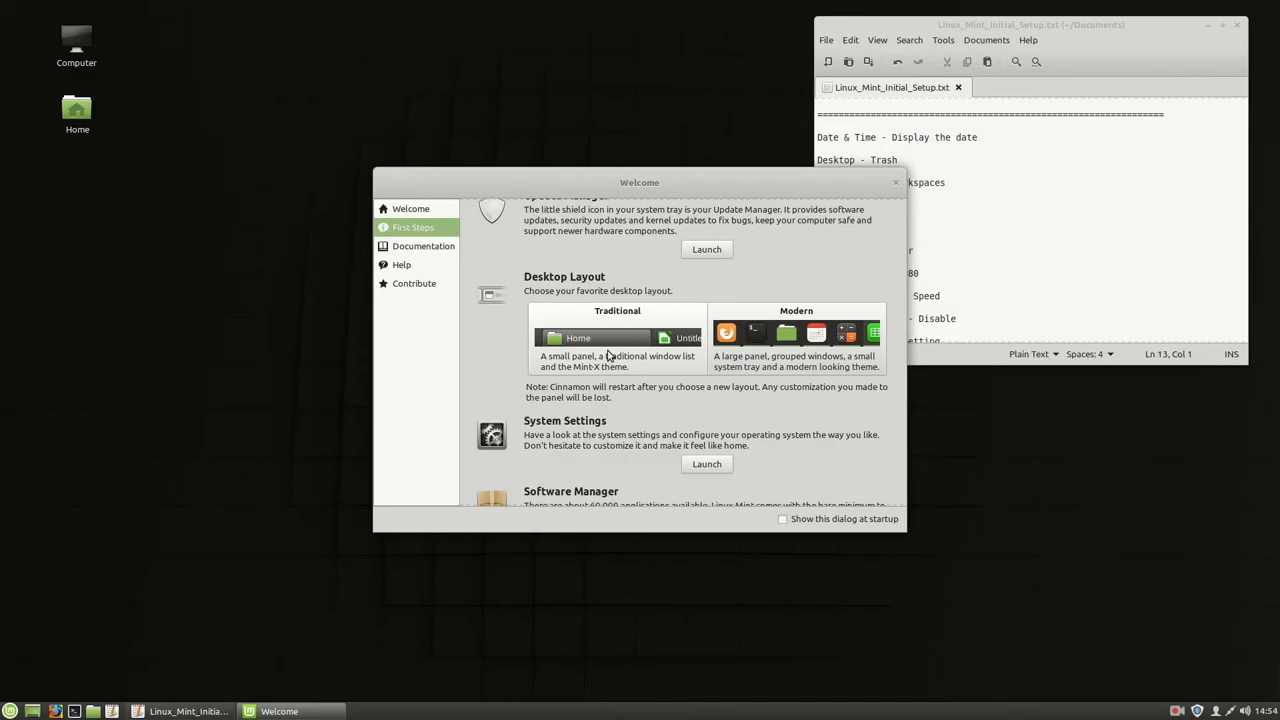
{"action": "mouse_move", "coordinate": [590, 355]}
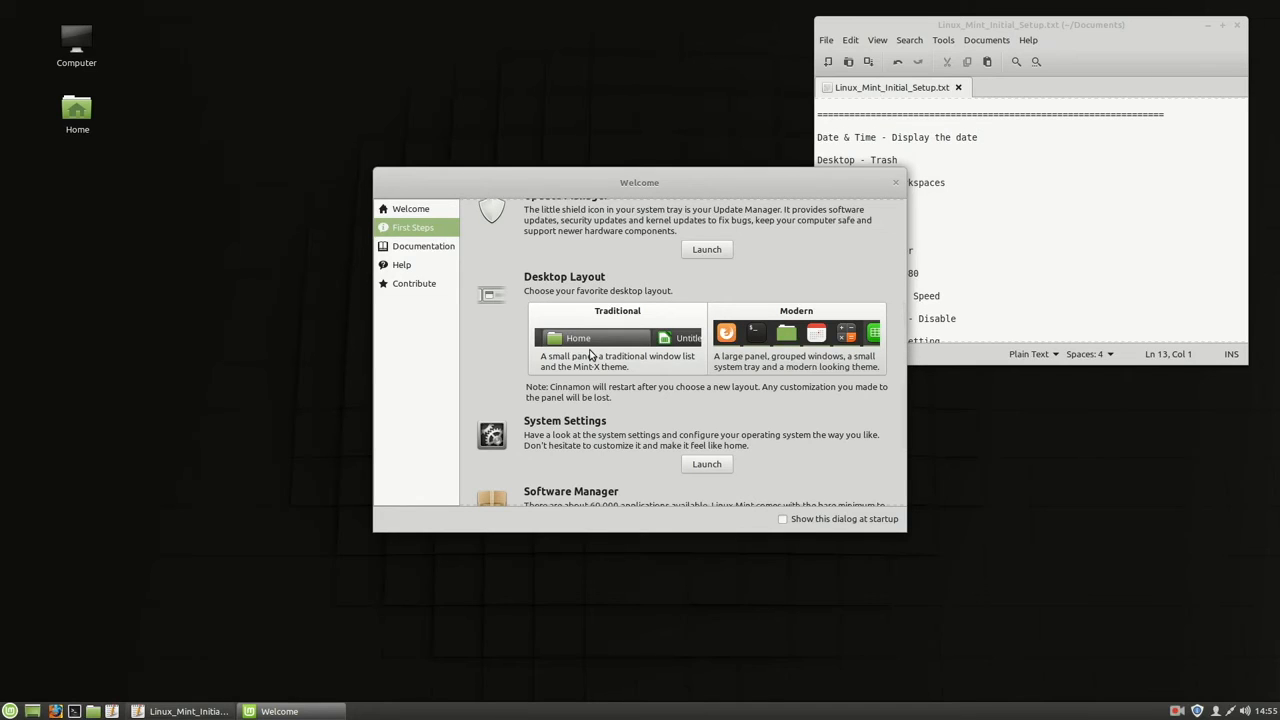
{"action": "mouse_move", "coordinate": [688, 407]}
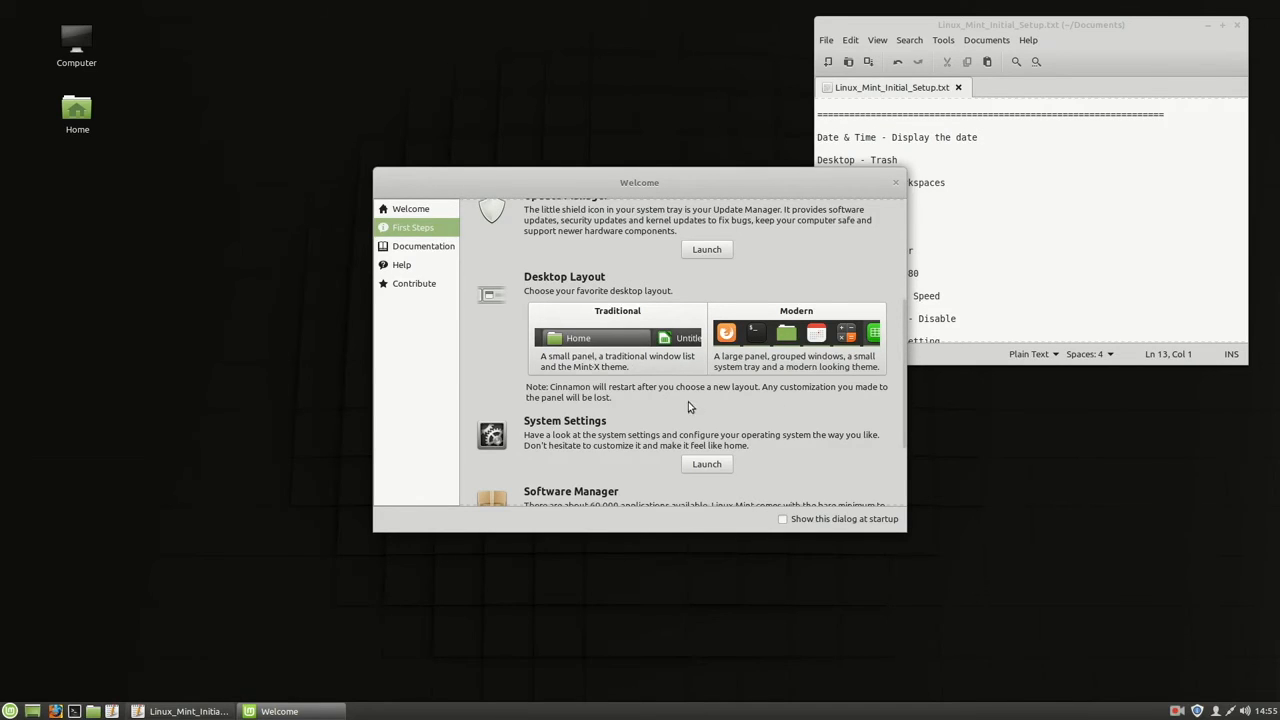
Step: Close Welcome and set GRUB_CMDLINE_LINUX to 'net.ifnames=0 ipv6.disable=1' in /etc/default/grub using sudo vim
{"action": "left_click", "coordinate": [896, 182]}
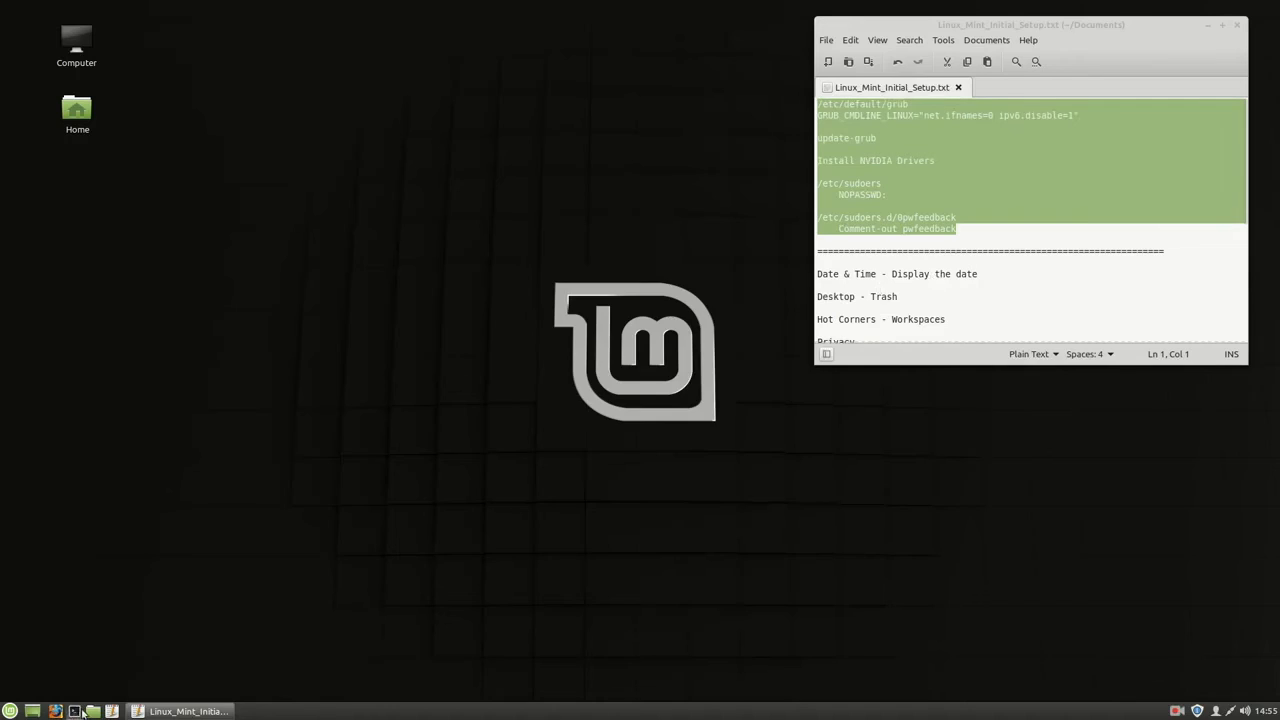
{"action": "left_click", "coordinate": [32, 711]}
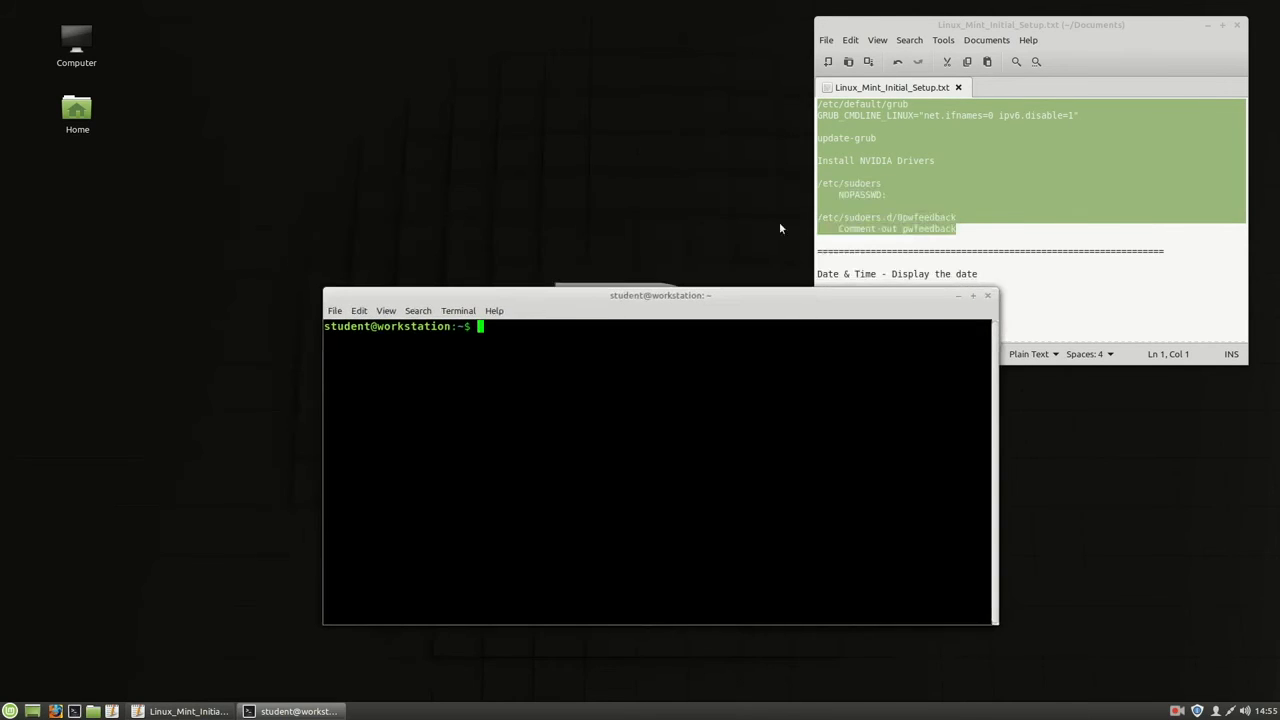
{"action": "type", "text": "sudo vim /et"}
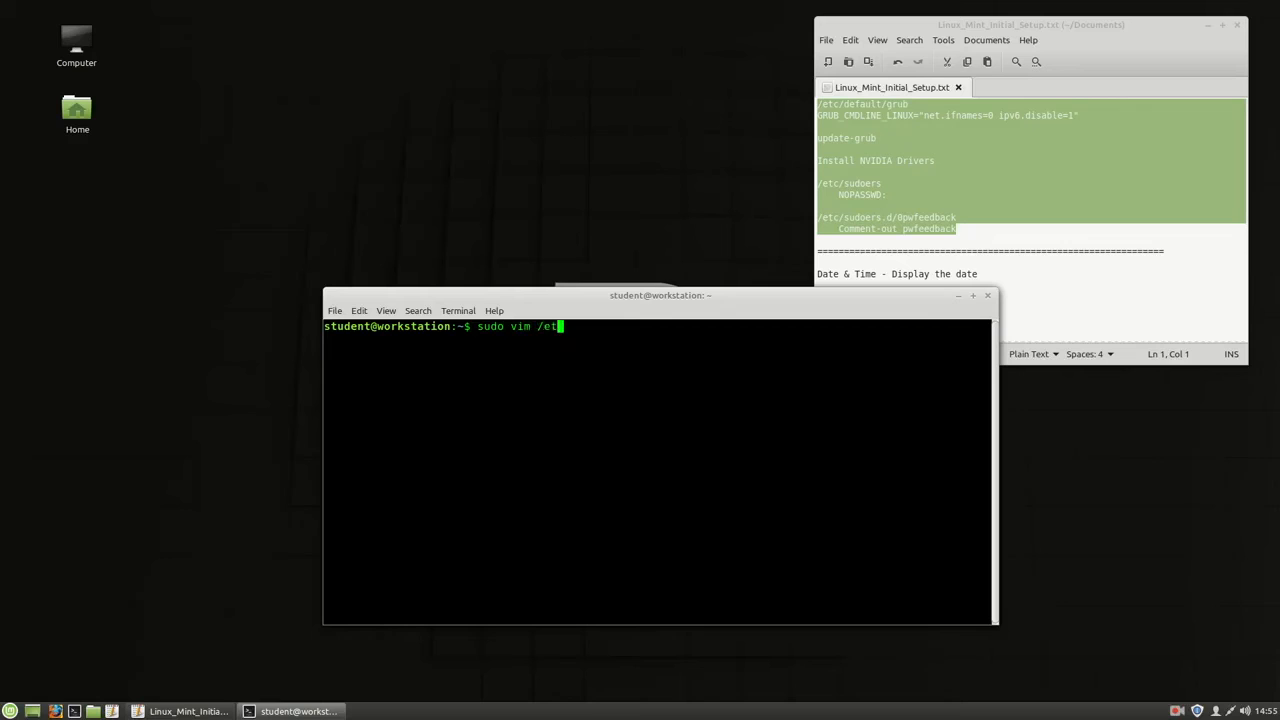
{"action": "type", "text": "c/default/gr"}
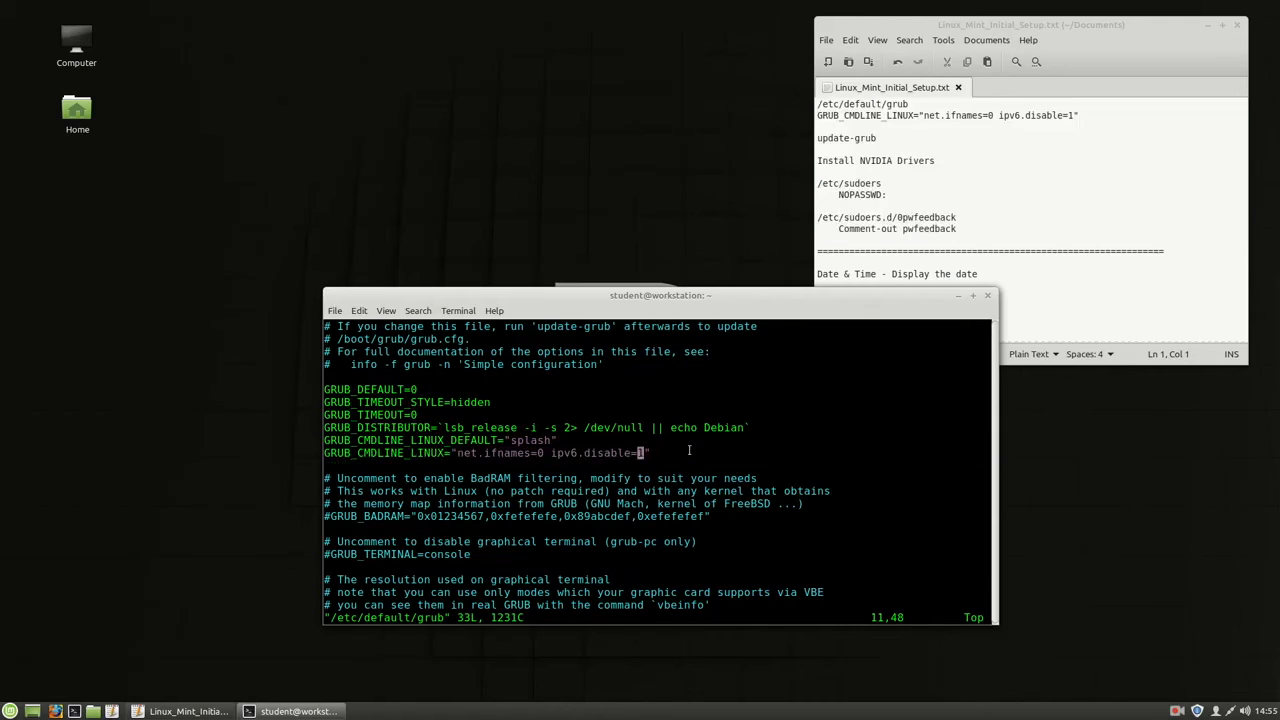
{"action": "type", "text": "asd;flkj"}
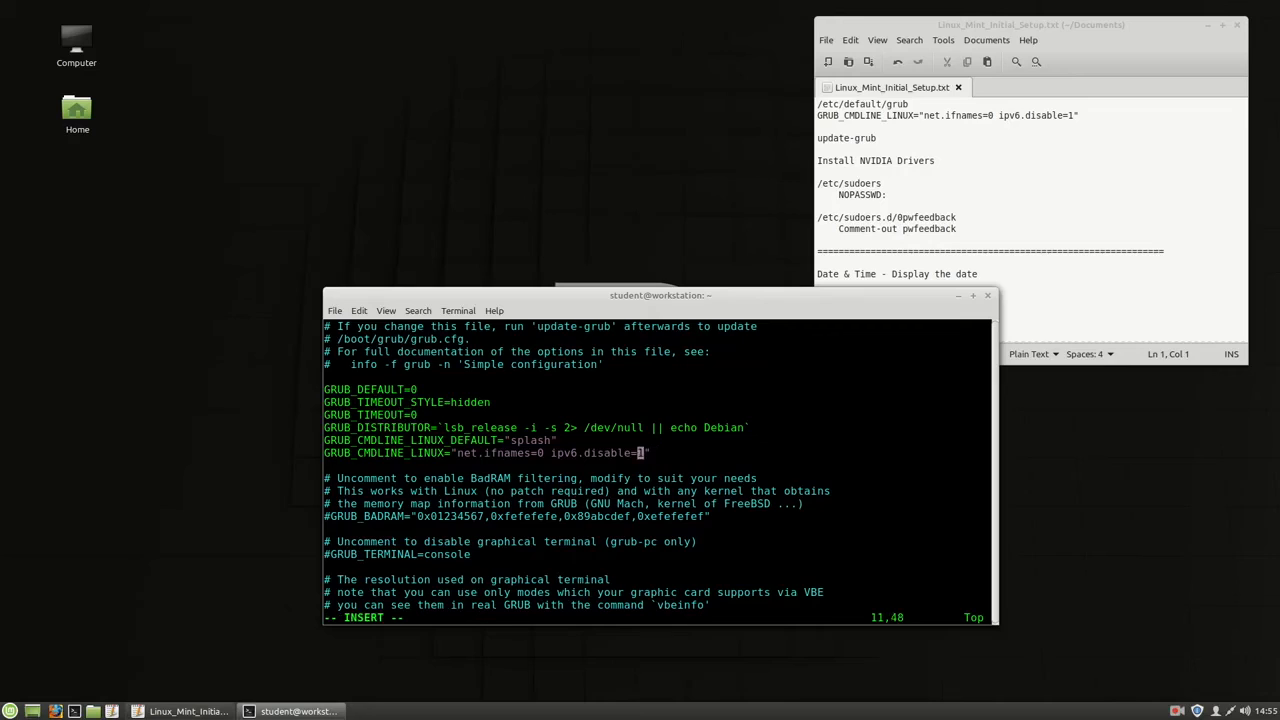
{"action": "type", "text": ":wq"}
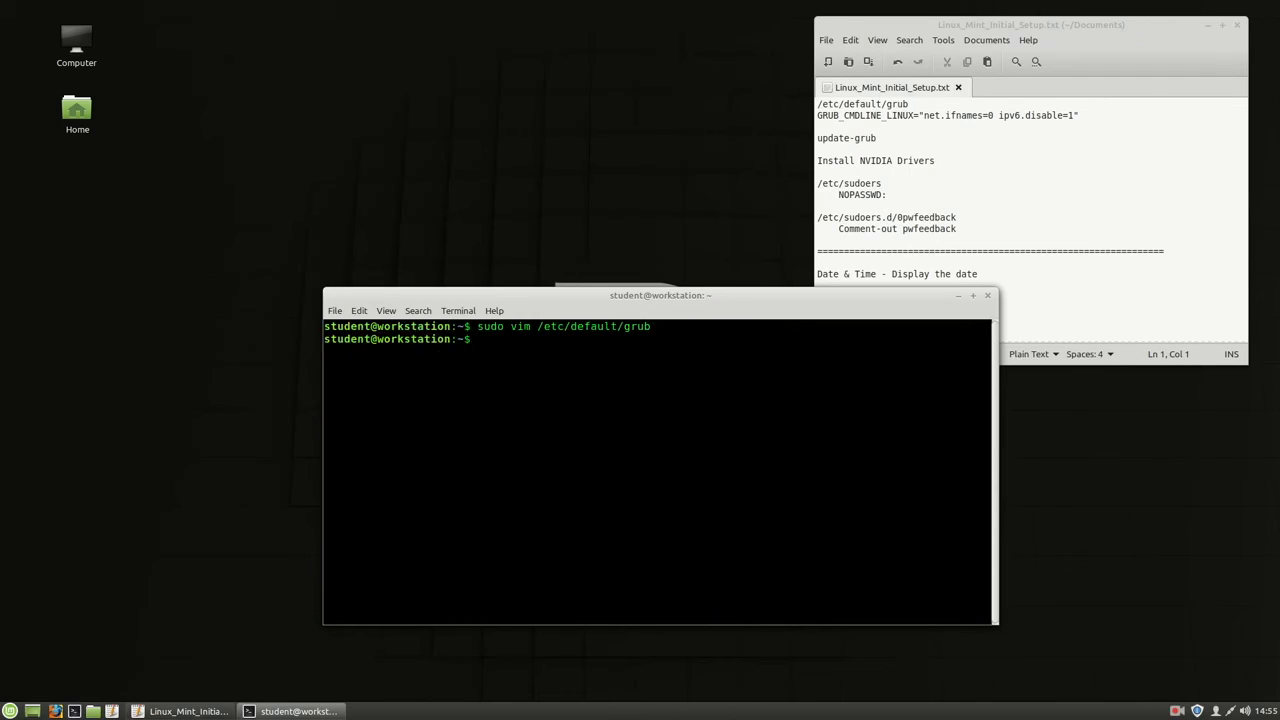
Step: Run sudo update-grub, then open /etc/sudoers with NOPASSWD: ALL on the %sudo rule
{"action": "type", "text": "update-grub"}
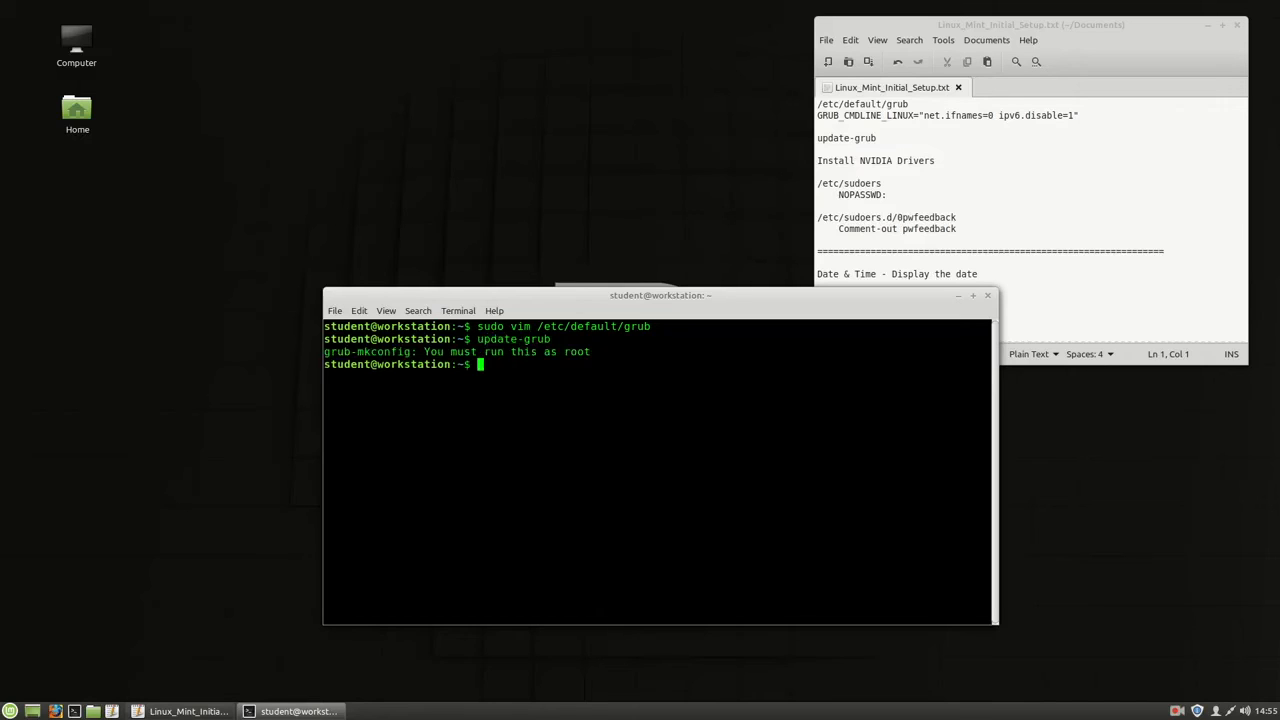
{"action": "type", "text": "sudo update-grub"}
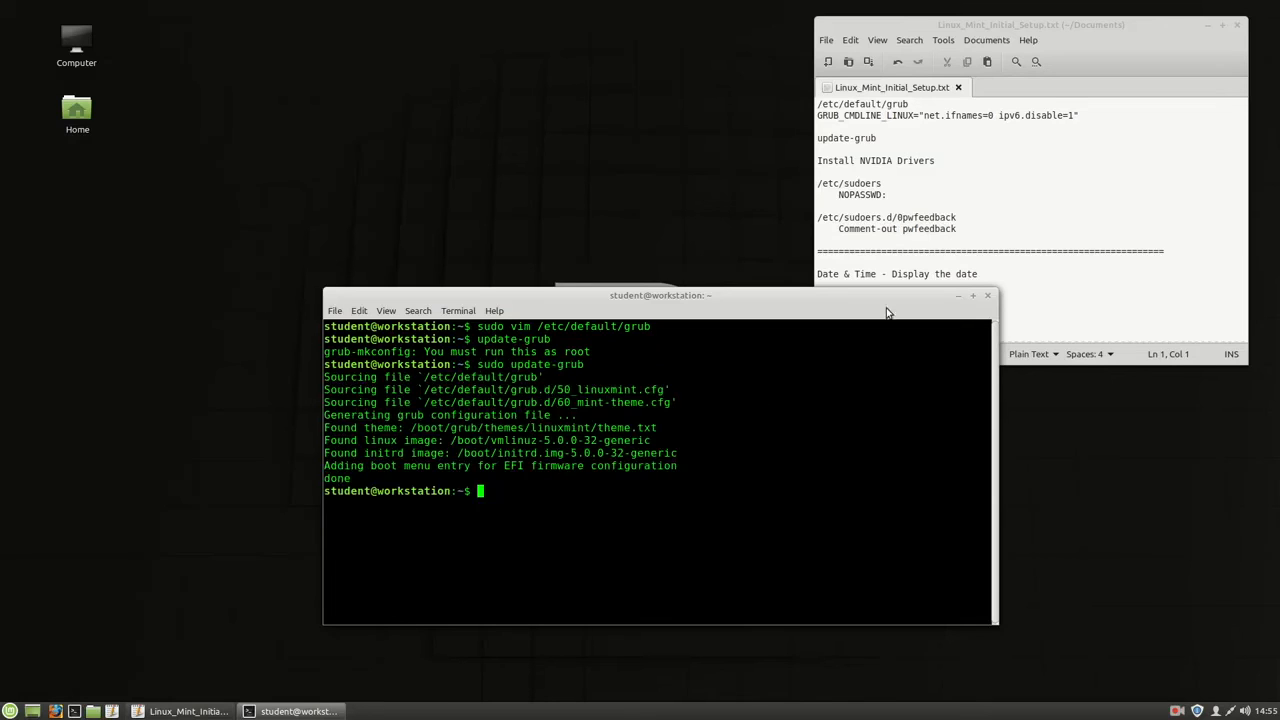
{"action": "type", "text": "su"}
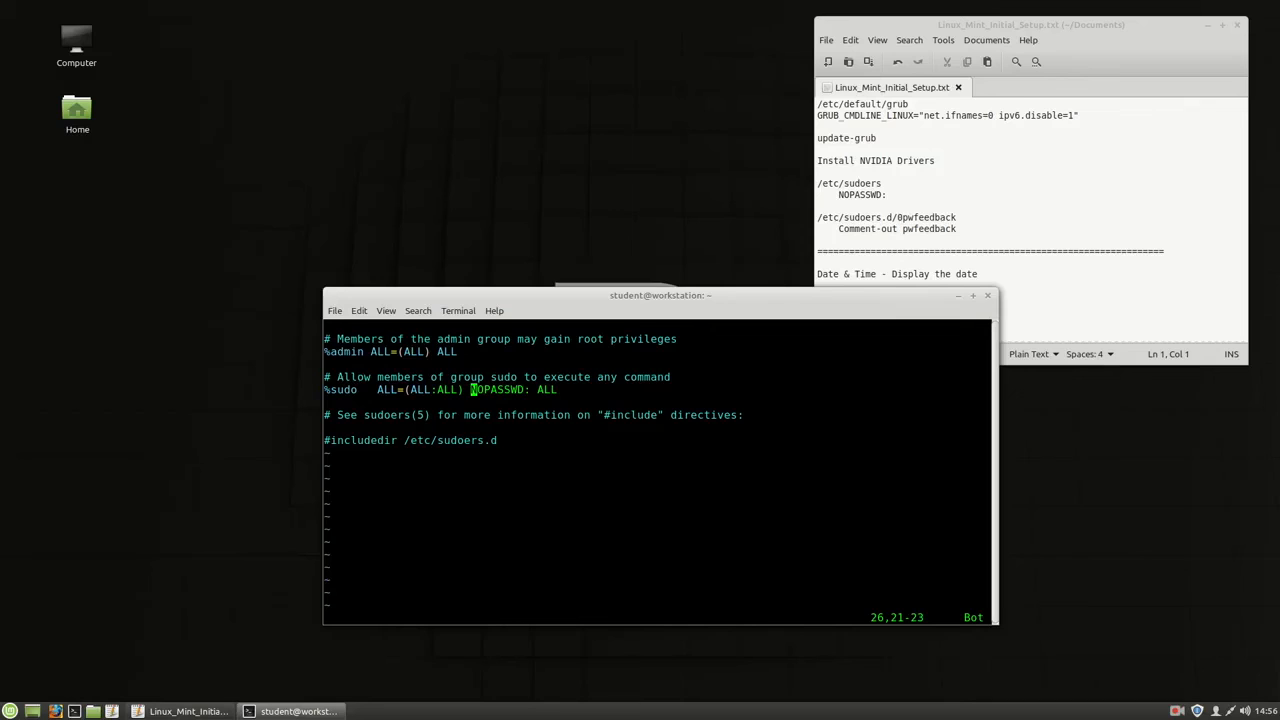
Step: Inspect the empty /etc/sudoers.d/0pwfeedback file, exit the root shell, and move the terminal left
{"action": "type", "text": ":q"}
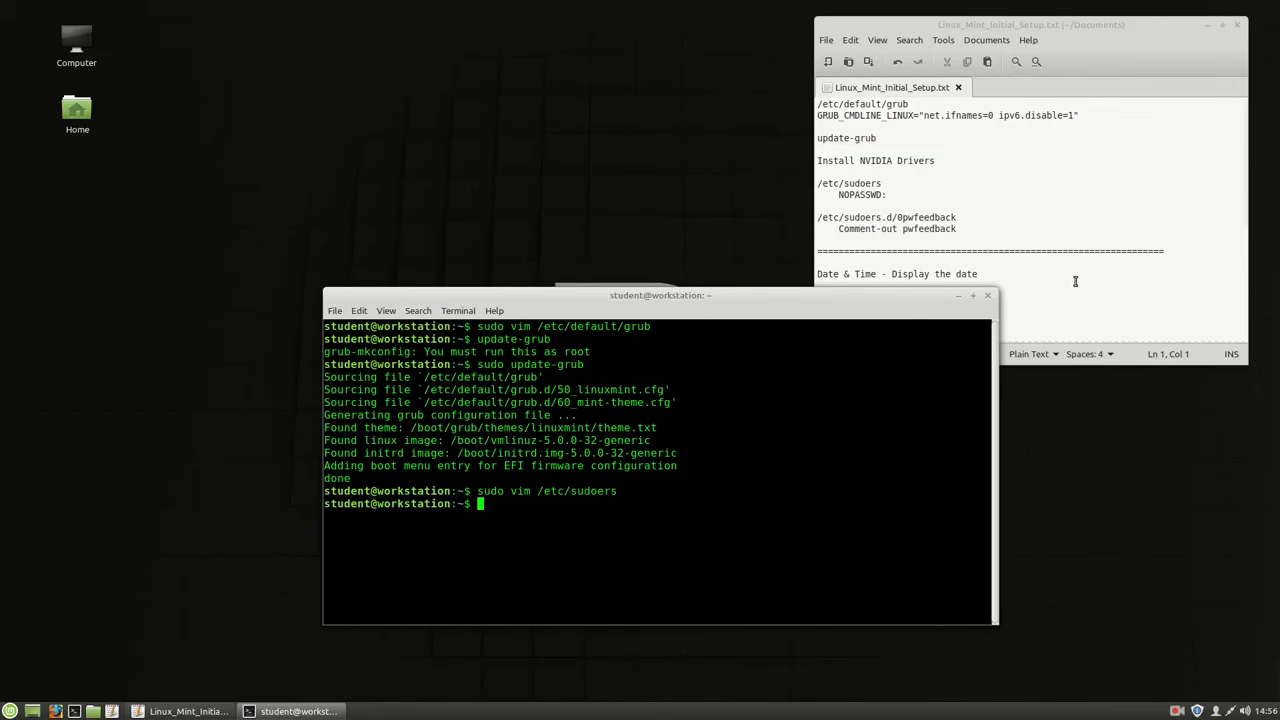
{"action": "type", "text": "/etc/sudoers.d/0pwfeedback"}
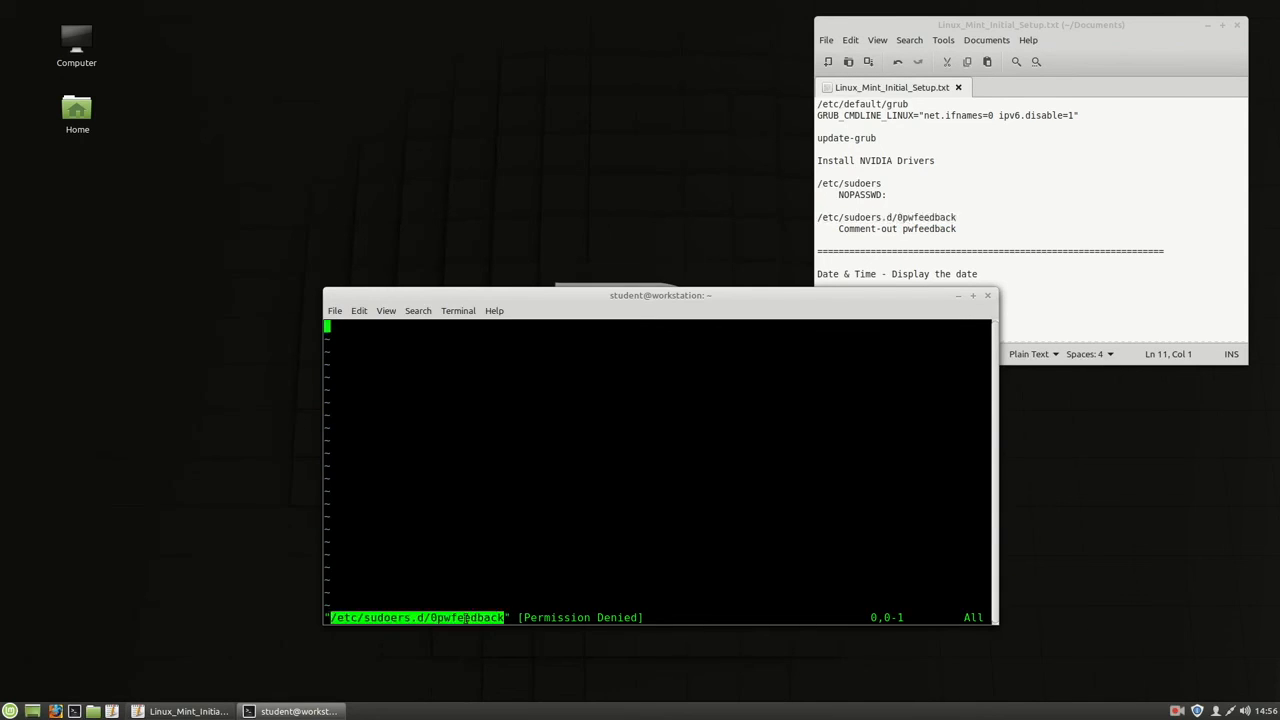
{"action": "type", "text": ":q"}
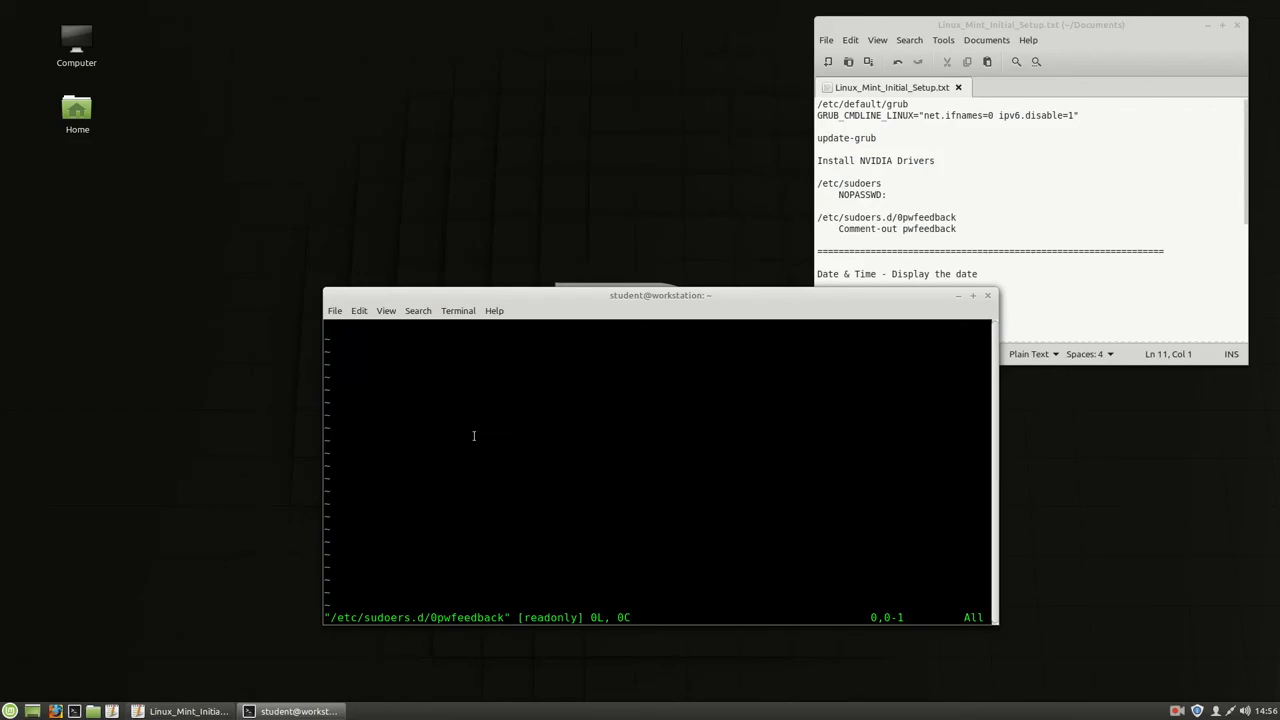
{"action": "type", "text": ":q"}
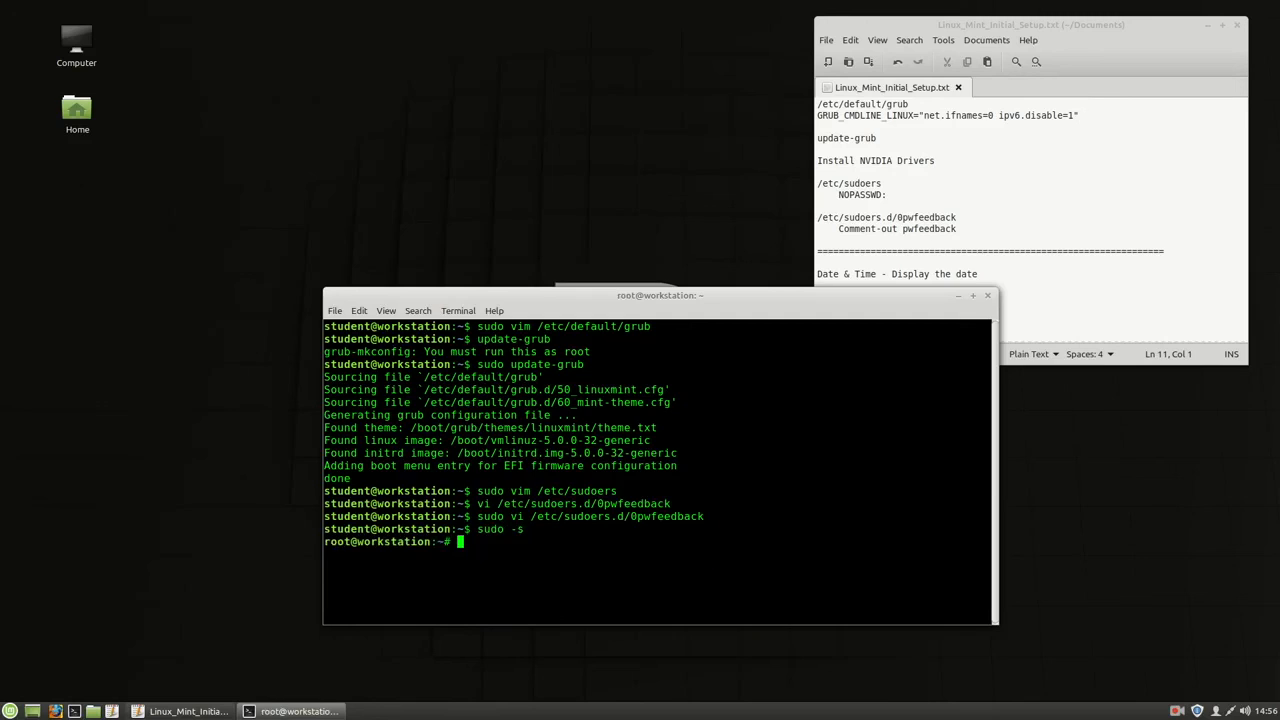
{"action": "type", "text": "exit"}
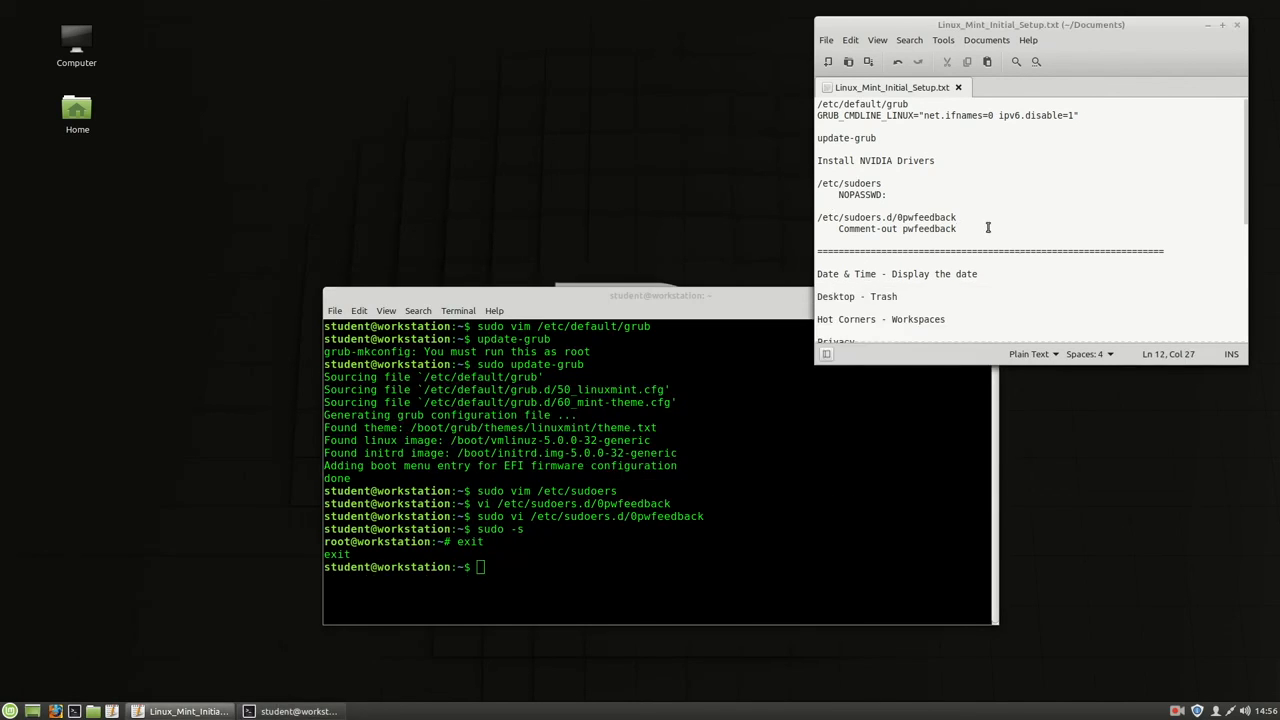
{"action": "left_click_drag", "start_coordinate": [660, 295], "coordinate": [510, 237]}
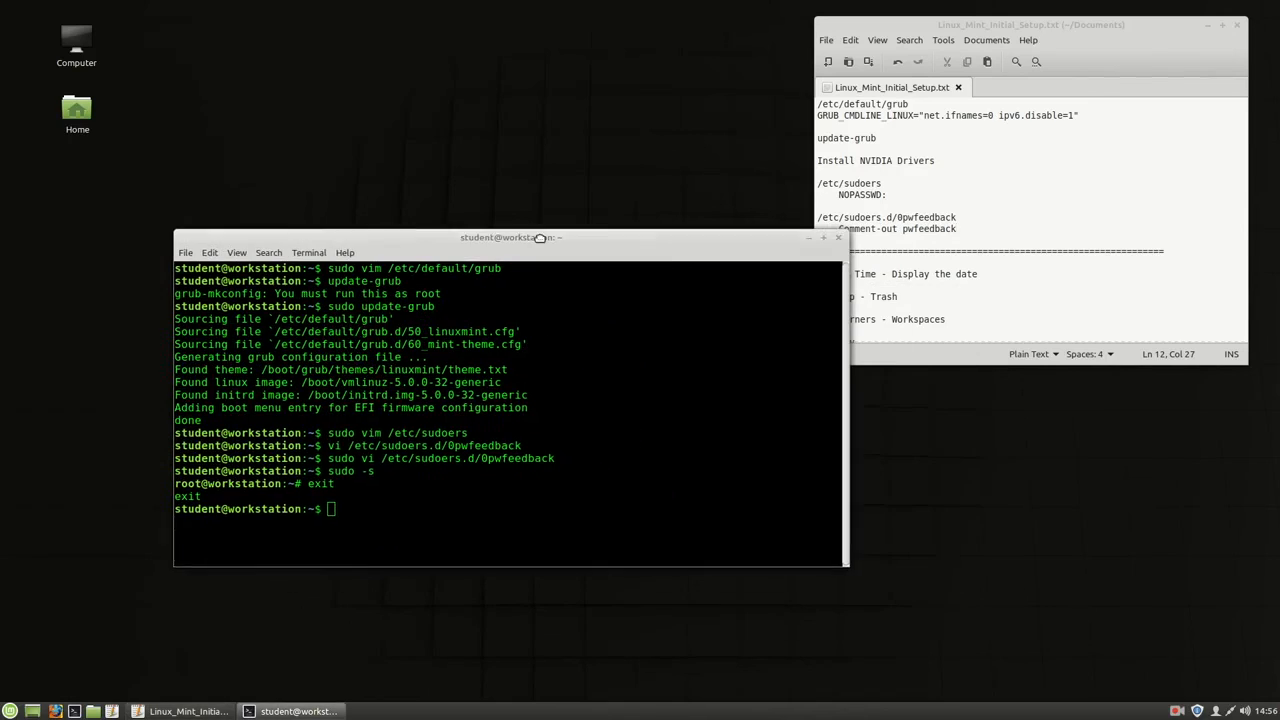